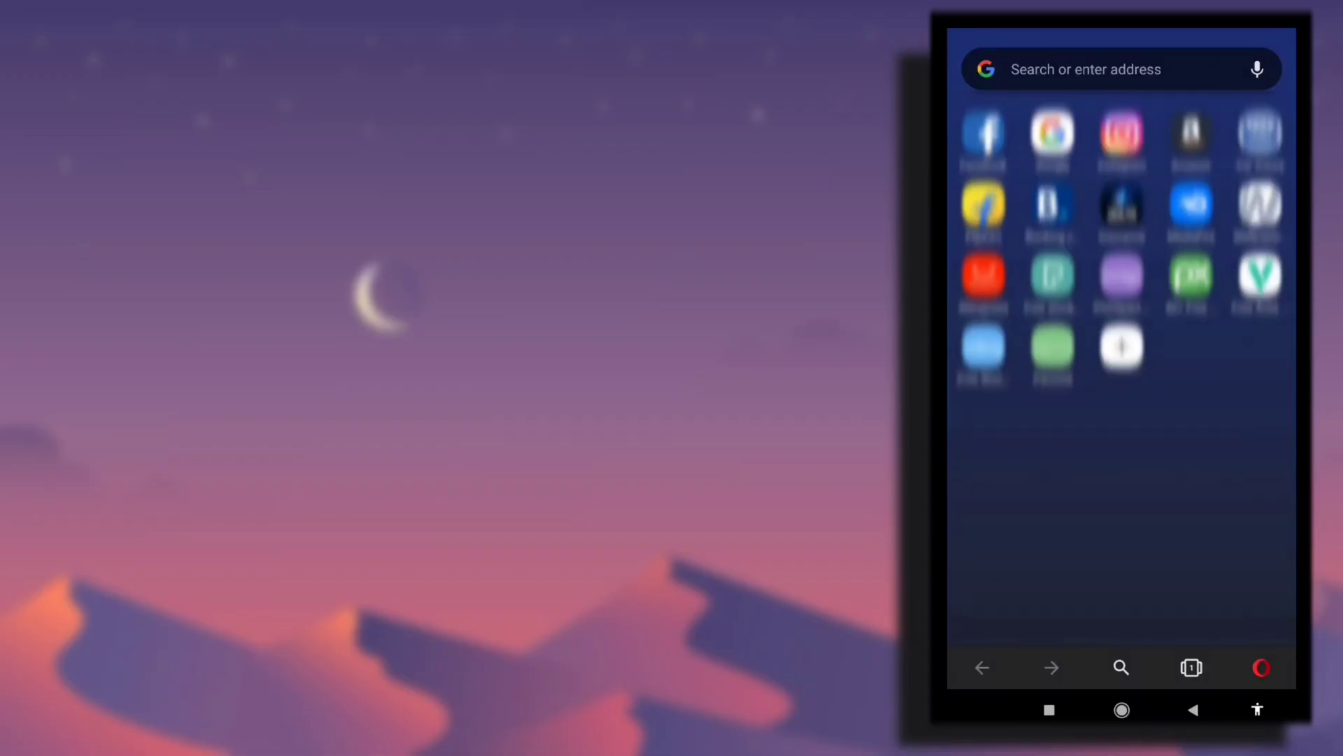
Go to the panzoid.com page for the '2D Professional Intro Remake' template by VipexArtz.
{"action": "left_click", "coordinate": [1120, 69]}
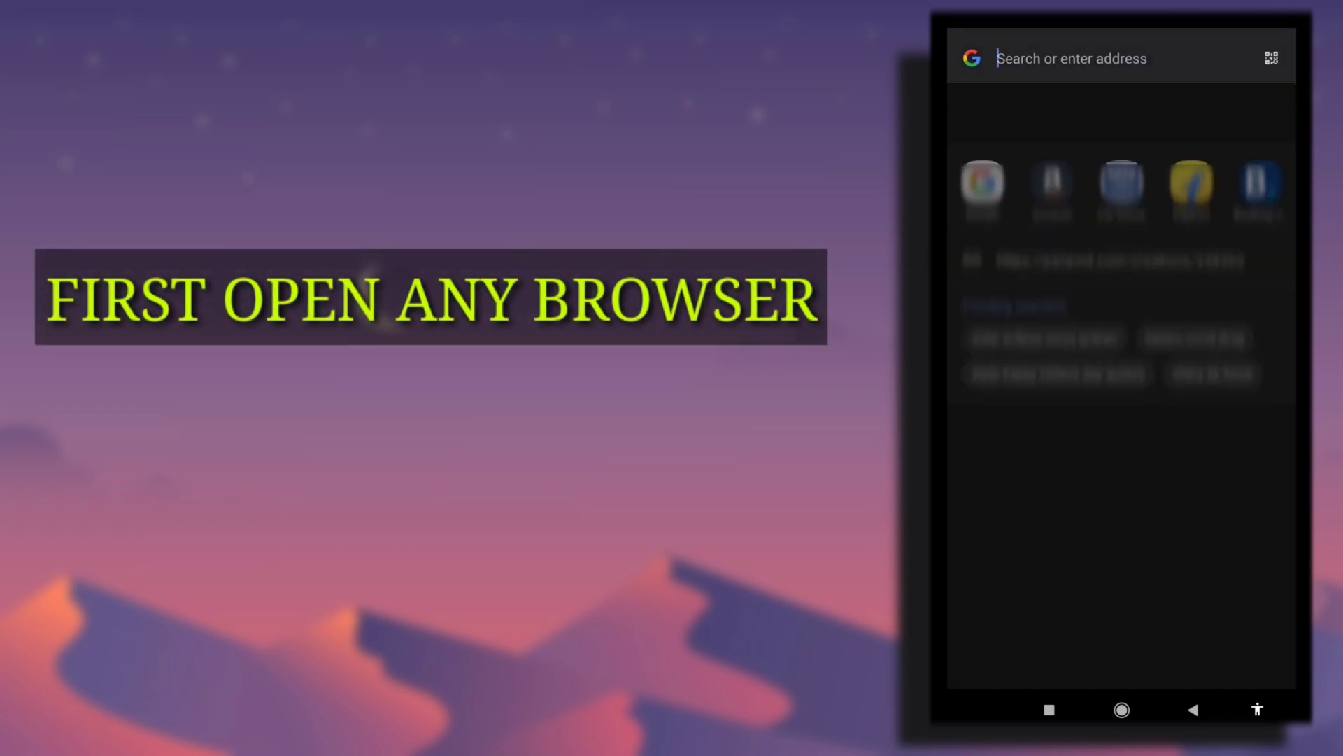
{"action": "left_click", "coordinate": [1070, 59]}
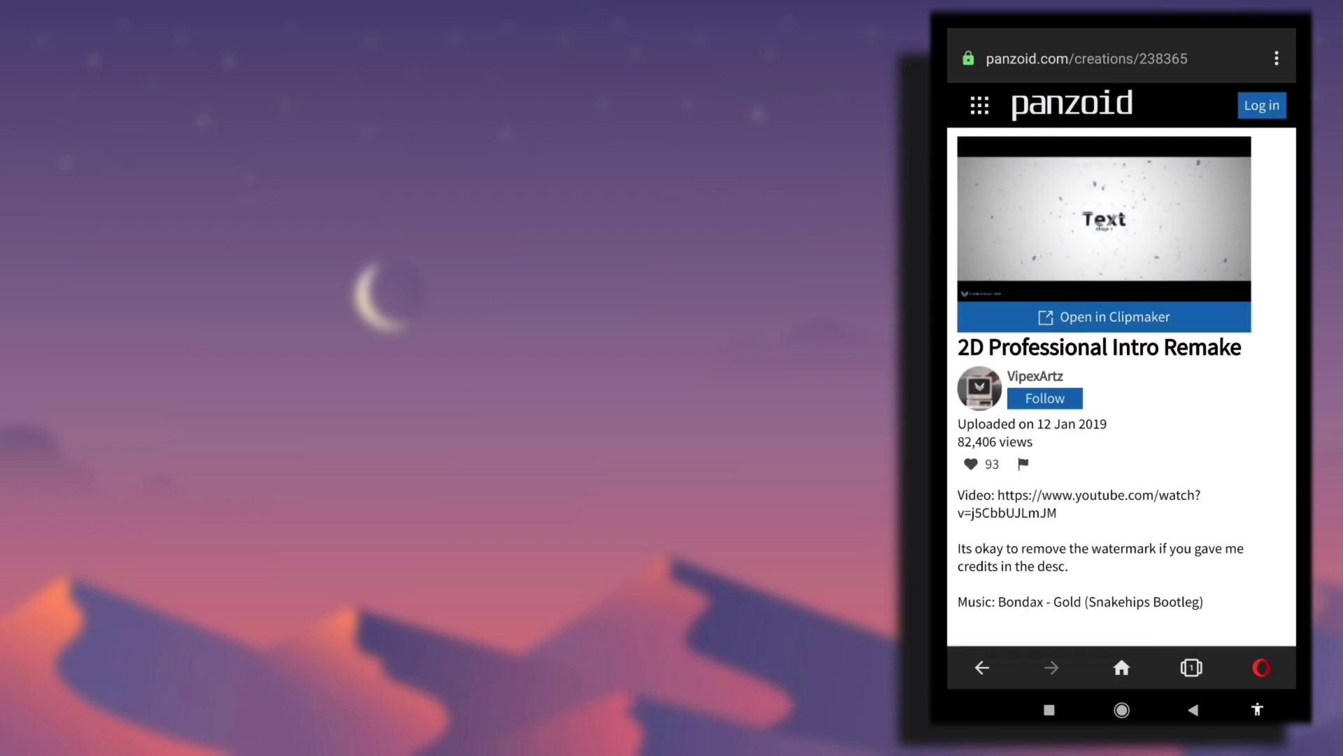
Open the template in Clipmaker and select the 'Text: Text' object to show its 3D Text settings.
{"action": "left_click", "coordinate": [1105, 317]}
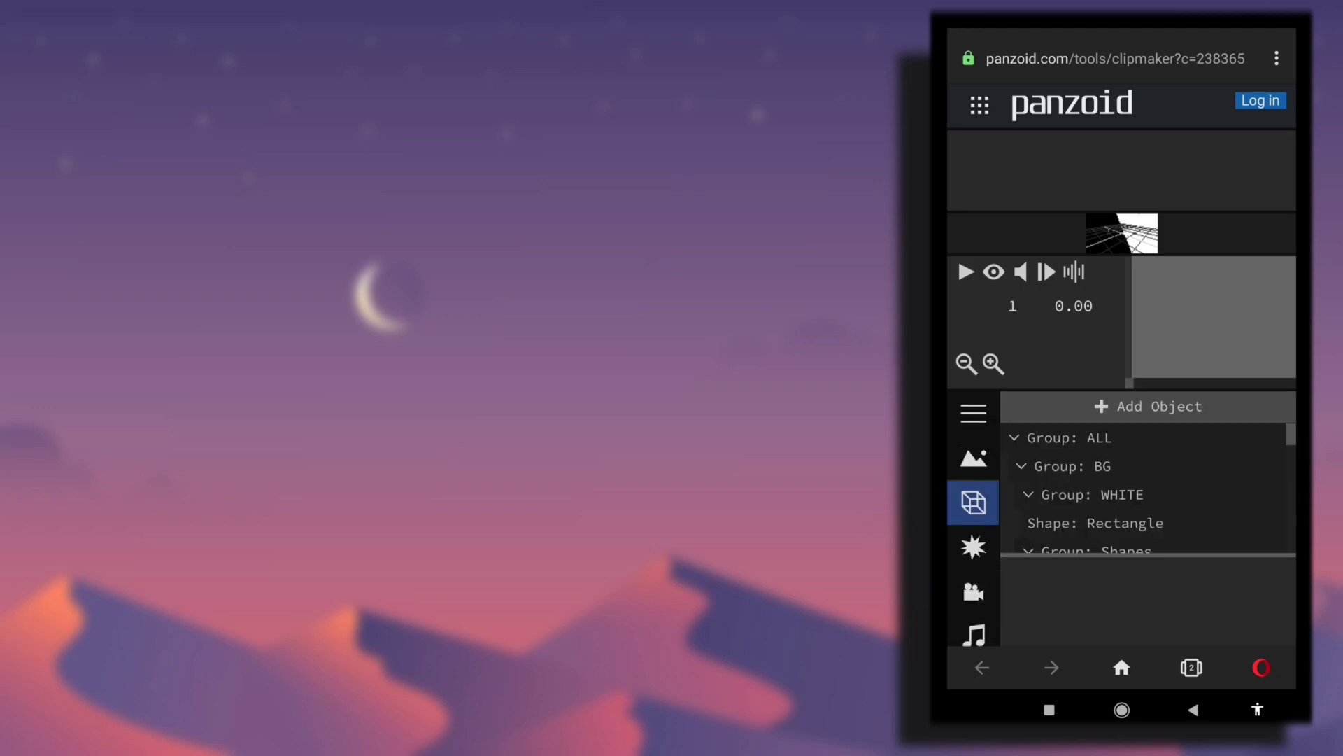
{"action": "scroll", "scroll_direction": "down", "scroll_amount": 3}
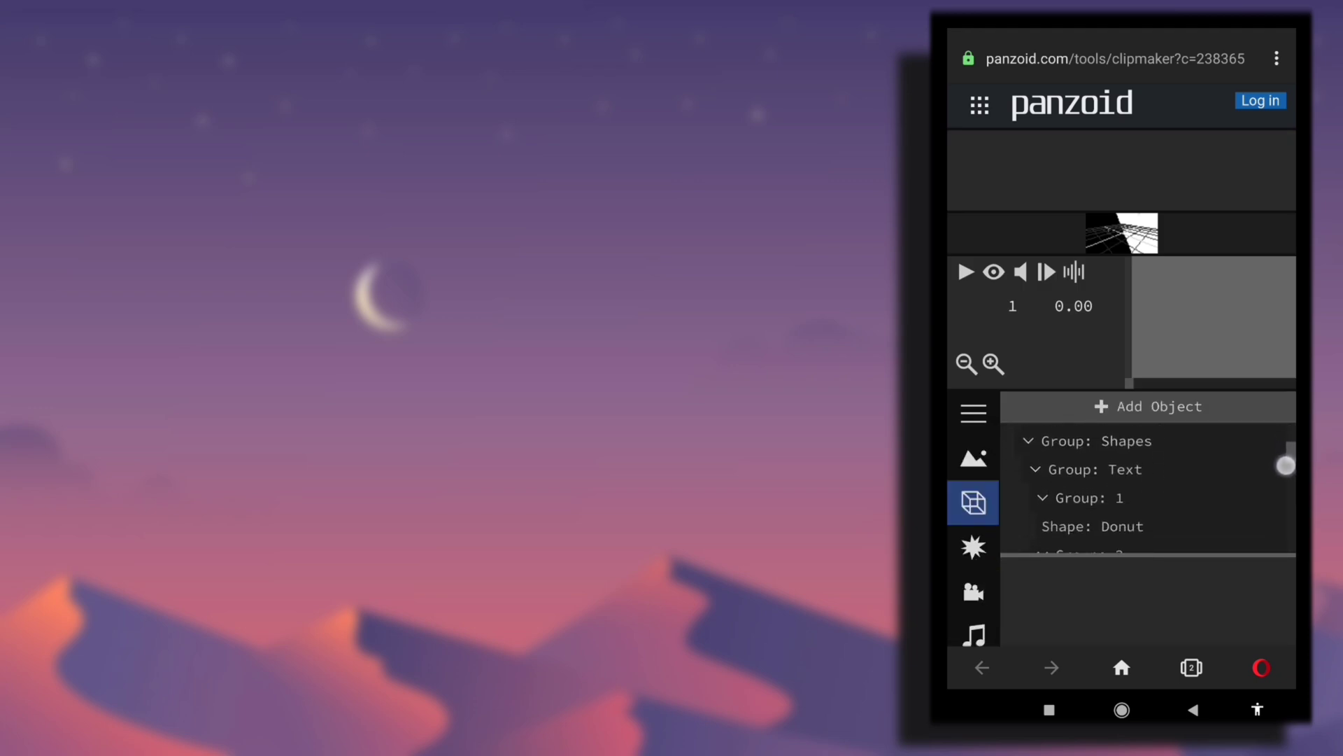
{"action": "scroll", "scroll_direction": "down", "scroll_amount": 3}
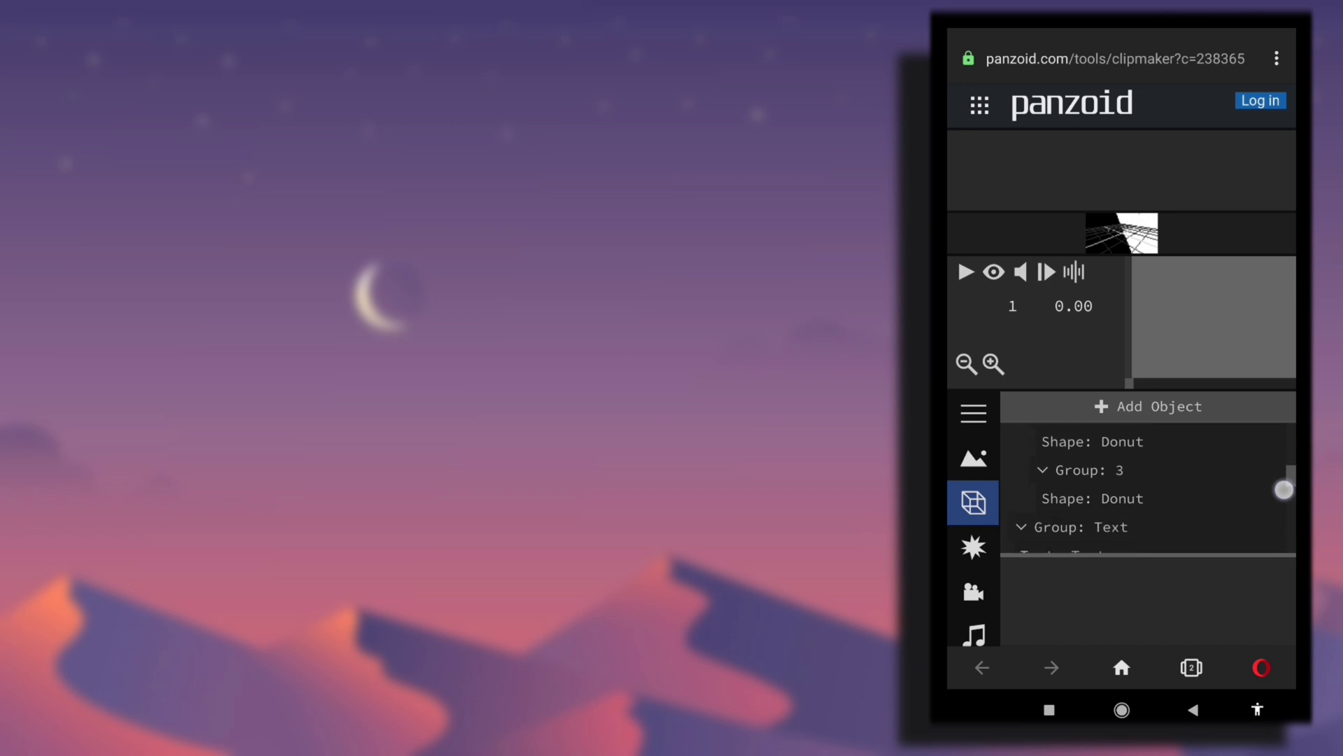
{"action": "left_click", "coordinate": [1079, 525]}
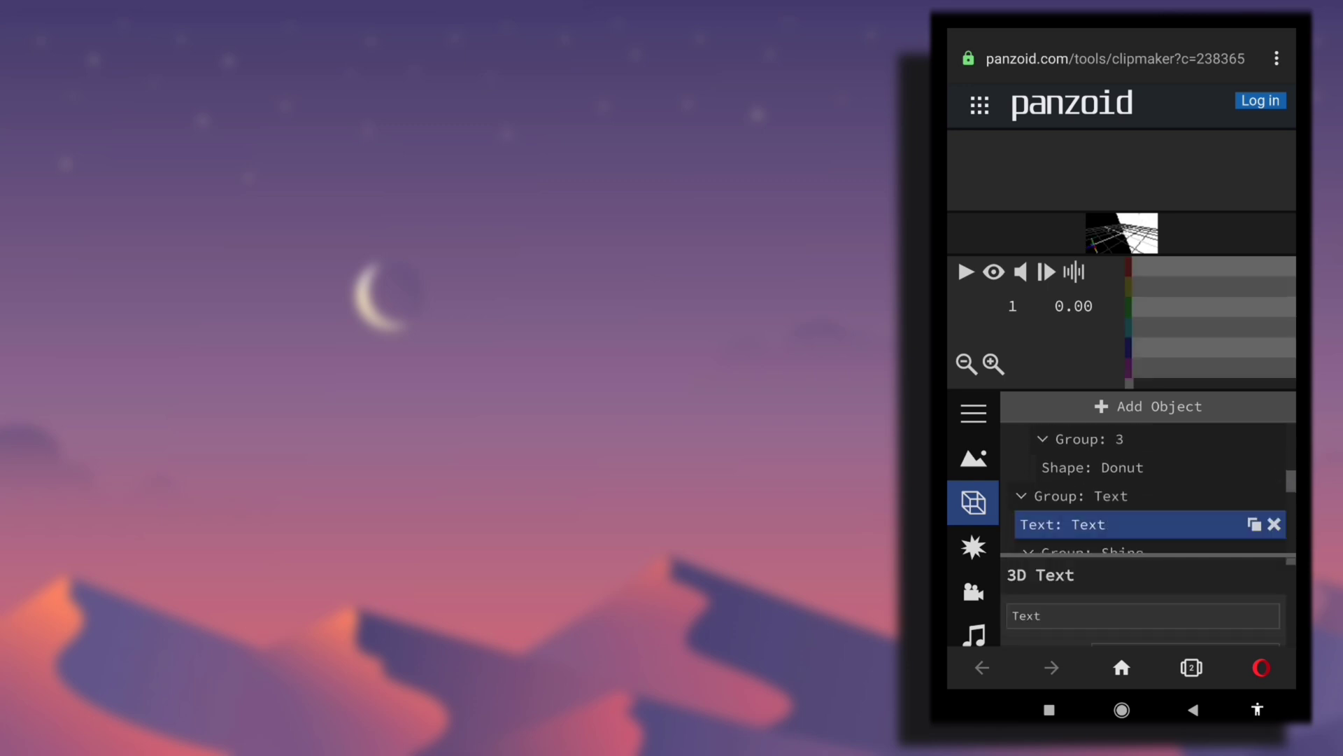
Change the main 3D Text to 'The TecNIL' and keep the custom font.
{"action": "left_click", "coordinate": [1142, 615]}
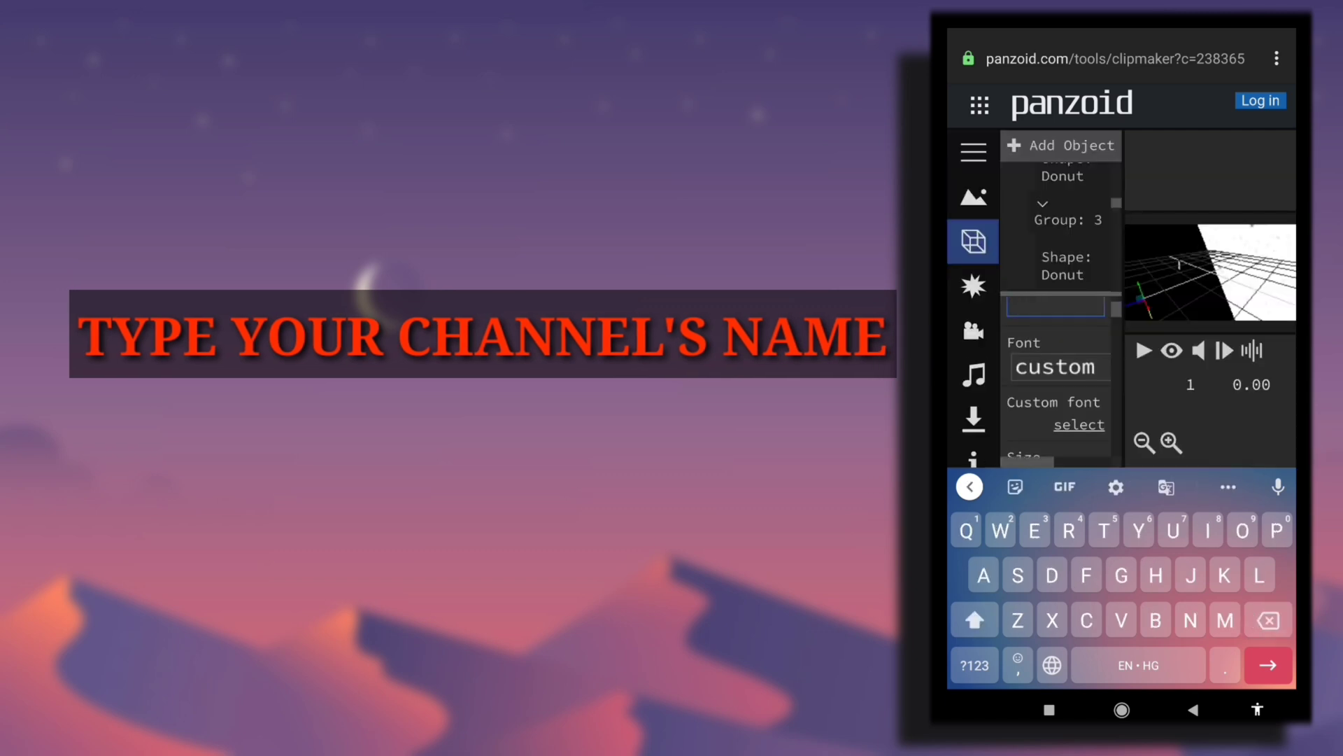
{"action": "type", "text": "The TecNIL"}
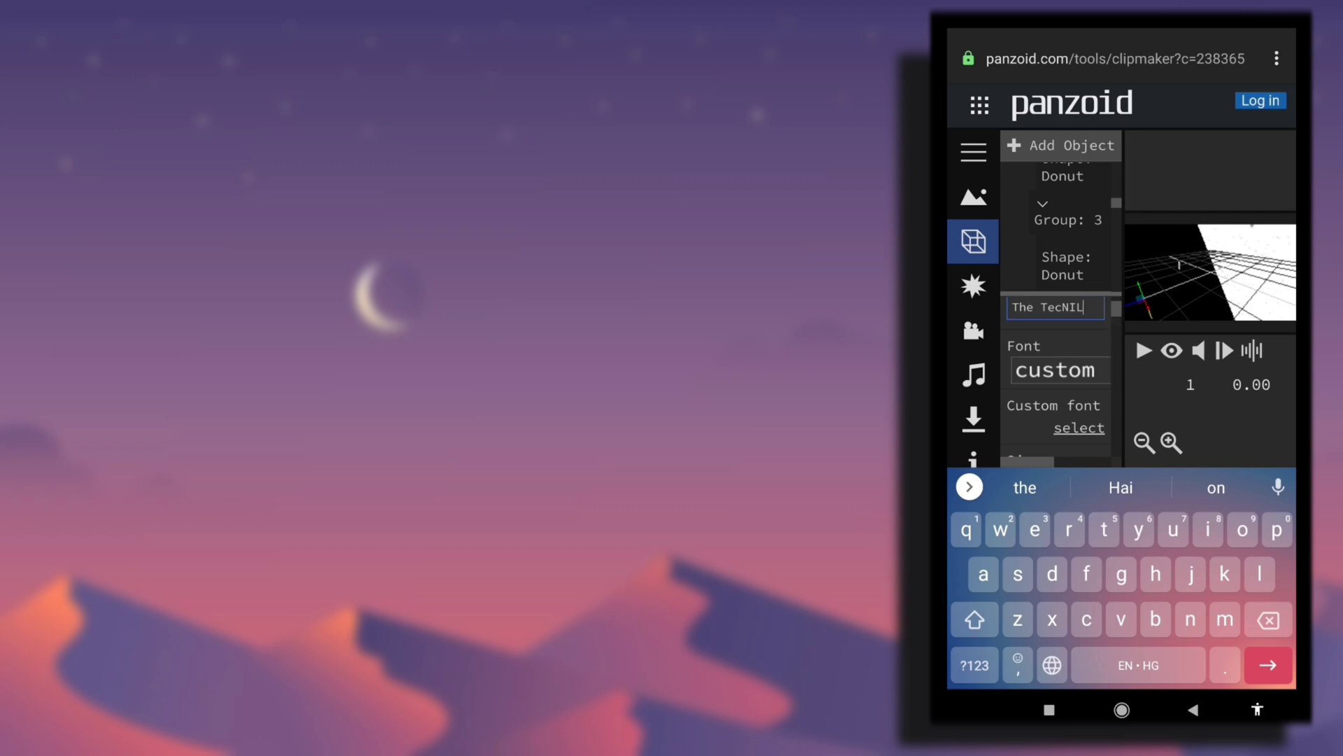
{"action": "left_click", "coordinate": [1056, 370]}
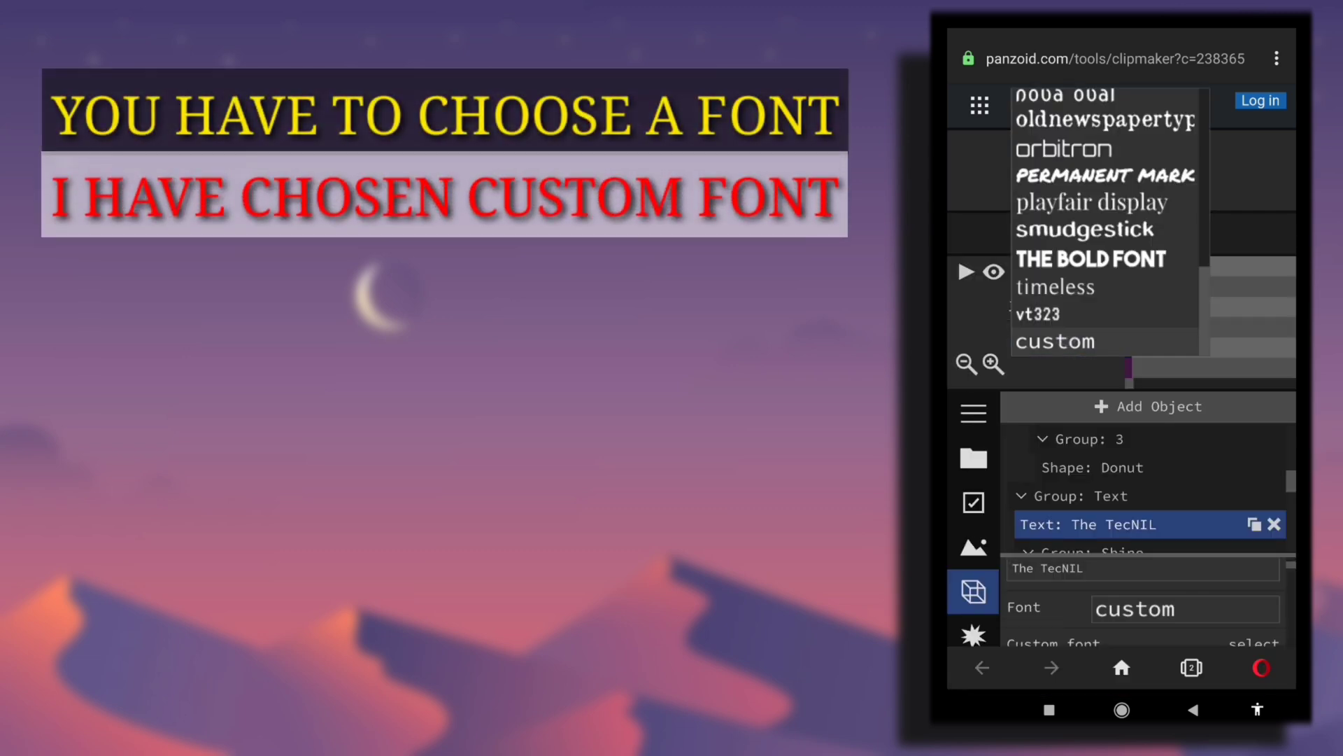
{"action": "left_click", "coordinate": [1055, 342]}
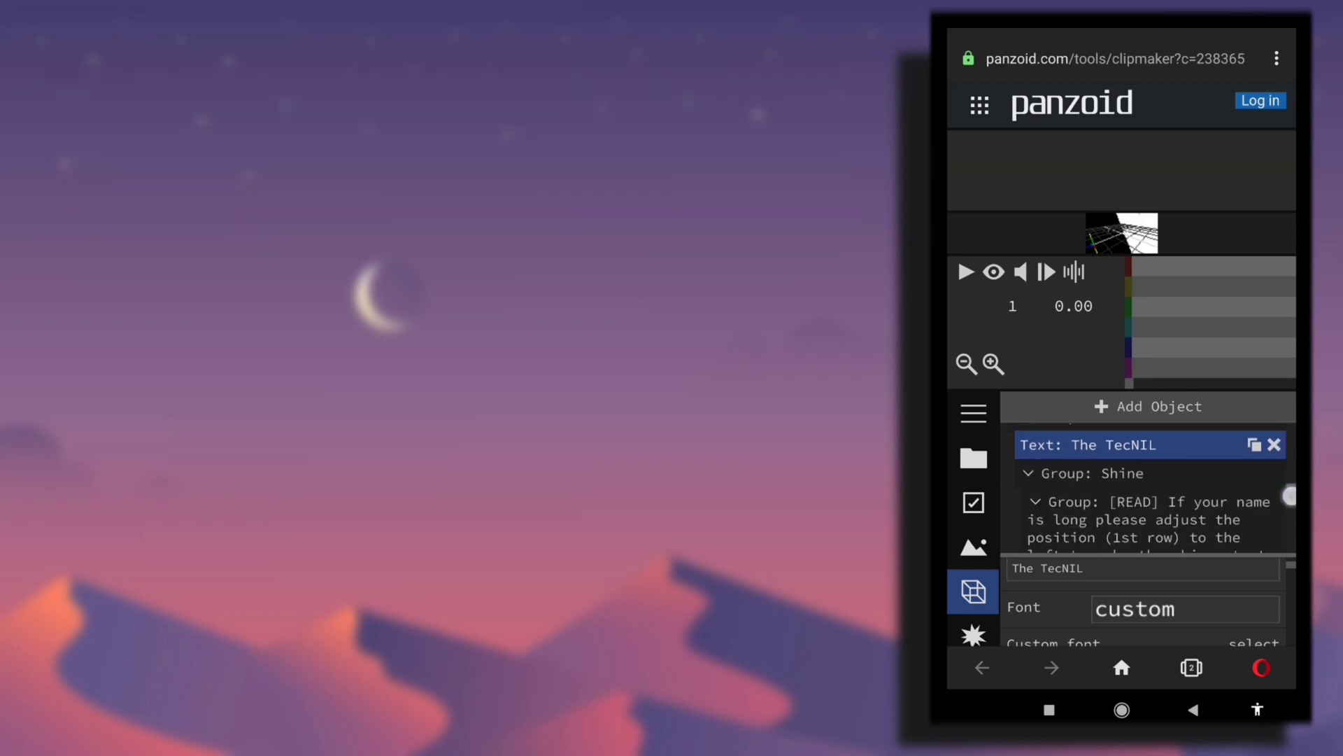
{"action": "scroll", "scroll_direction": "down", "scroll_amount": 3}
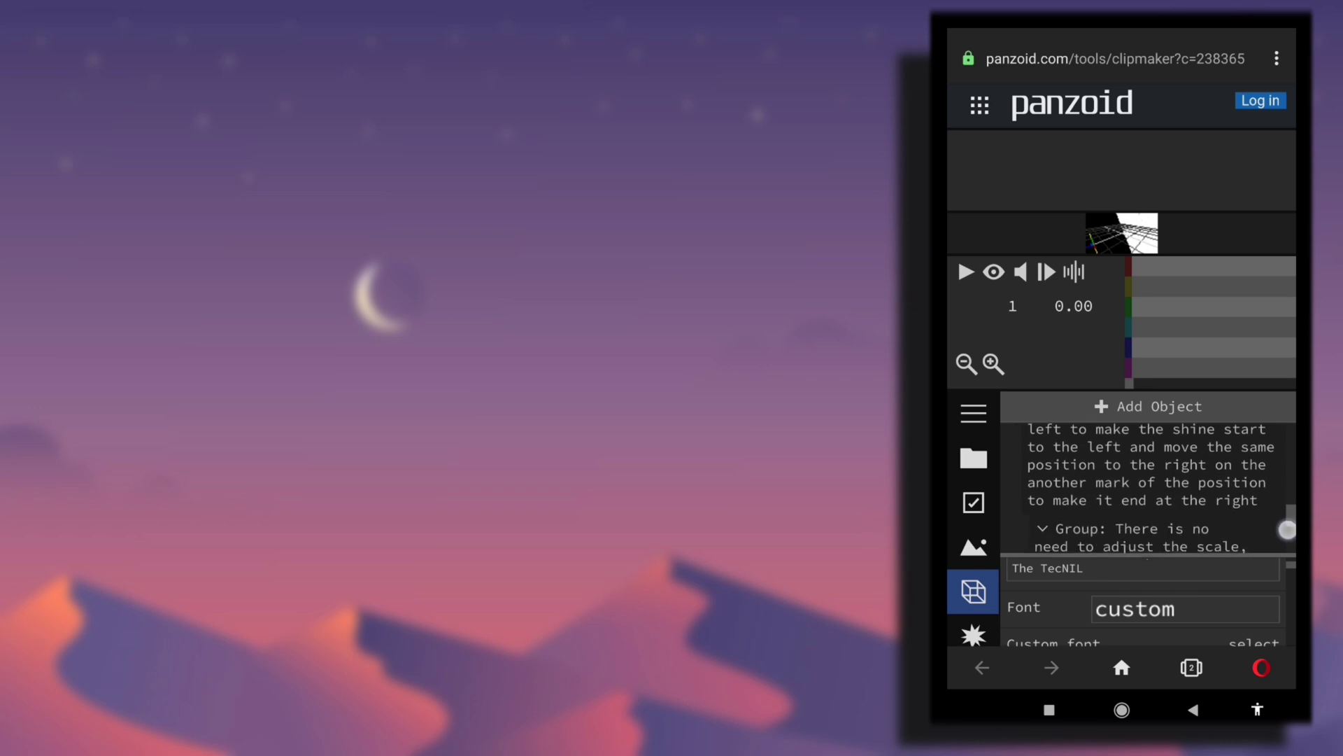
{"action": "scroll", "scroll_direction": "up", "scroll_amount": 3}
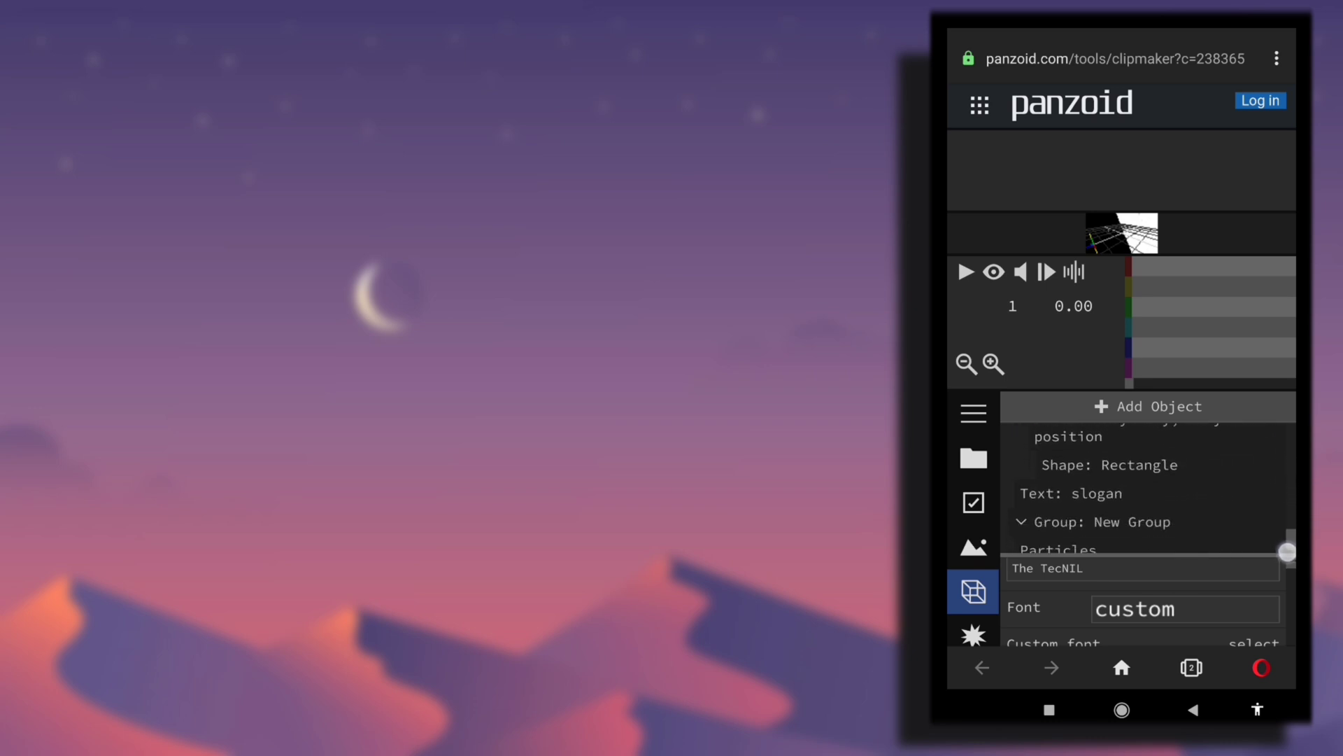
{"action": "left_click", "coordinate": [1071, 505]}
{"action": "type", "text": "s"}
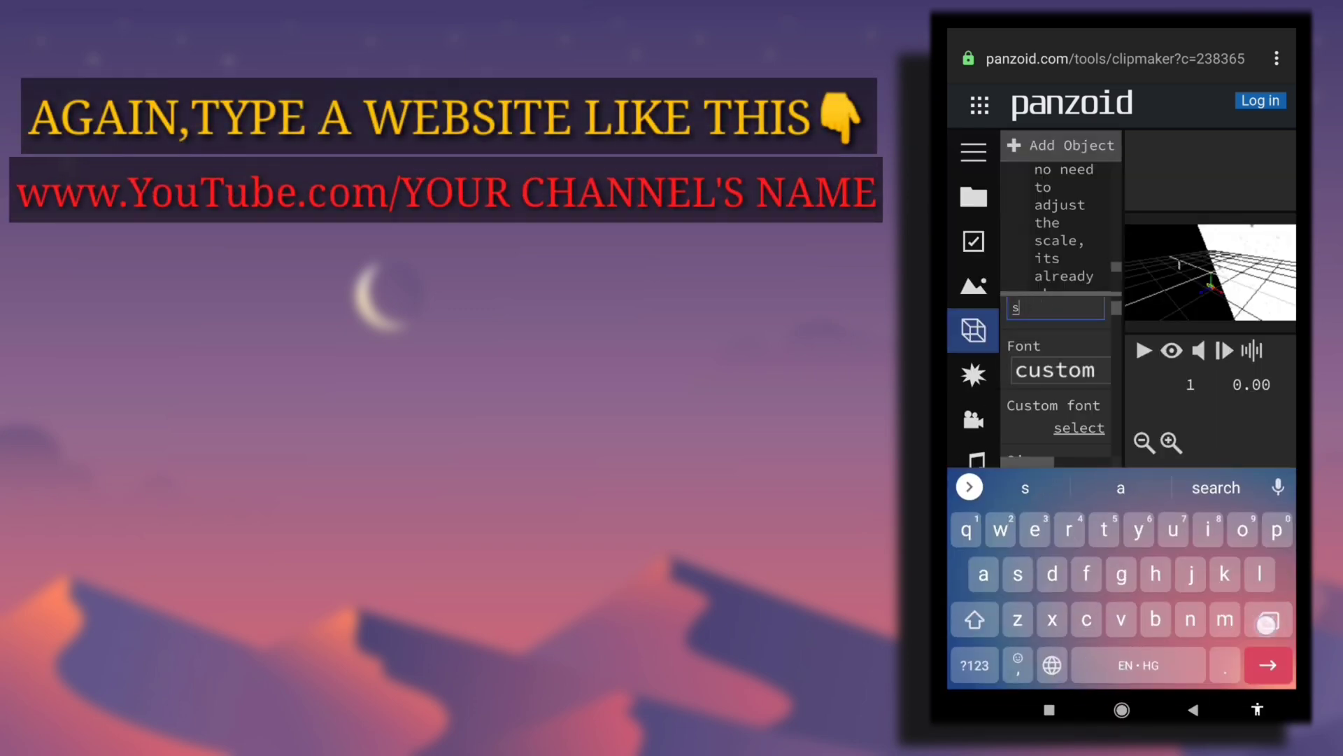
{"action": "key", "text": "backspace"}
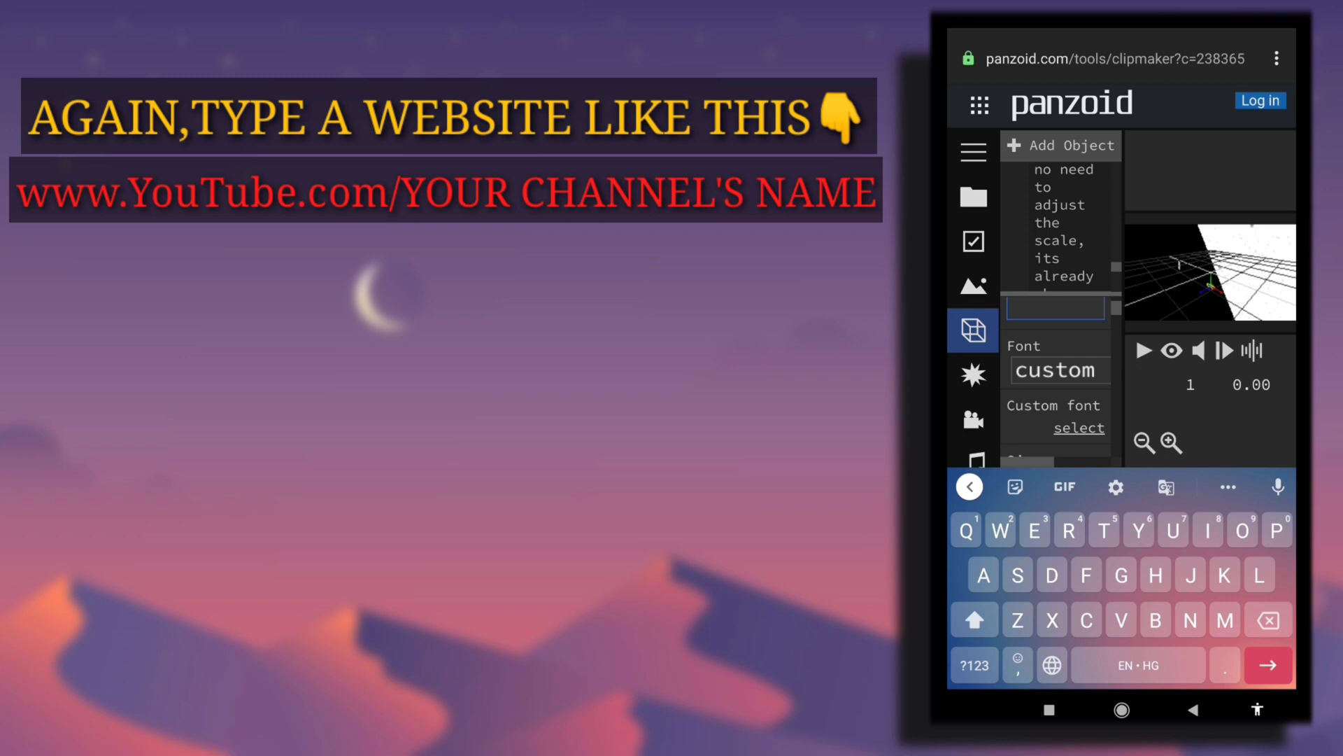
{"action": "type", "text": "www."}
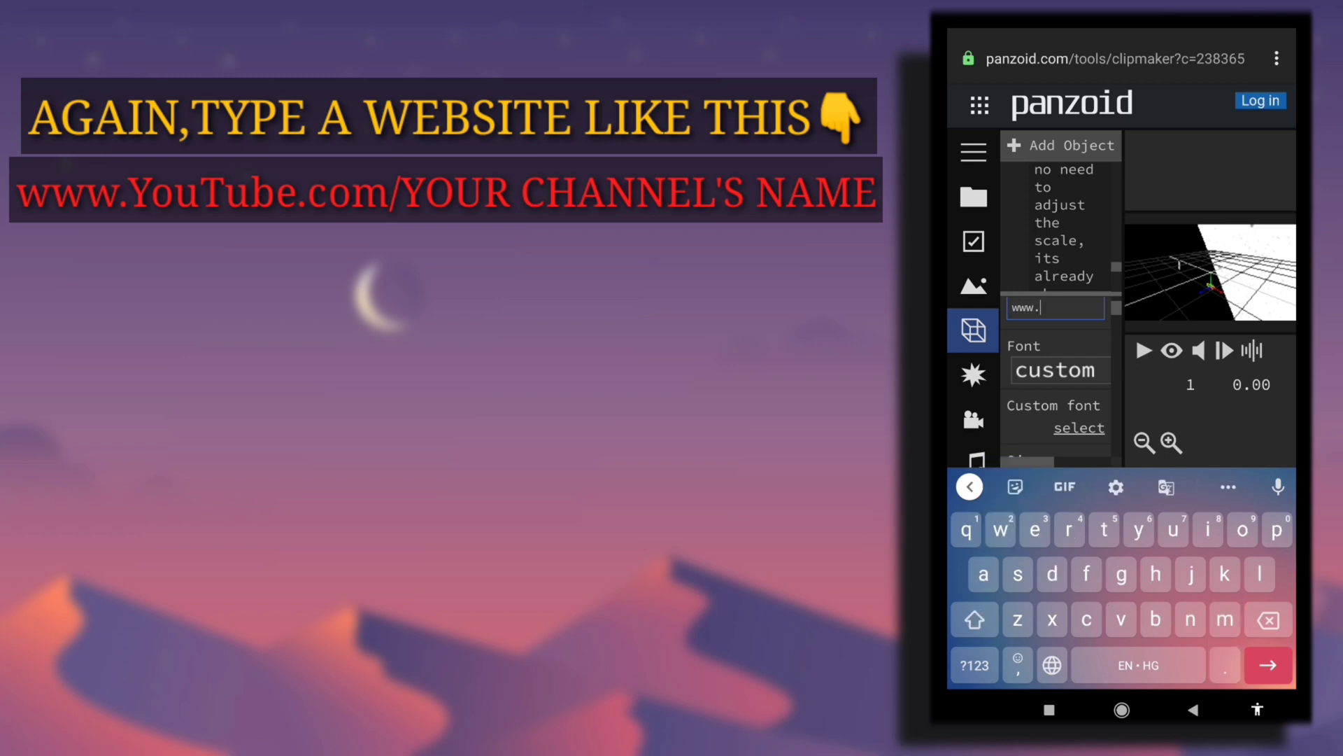
{"action": "type", "text": "YouTube.com/"}
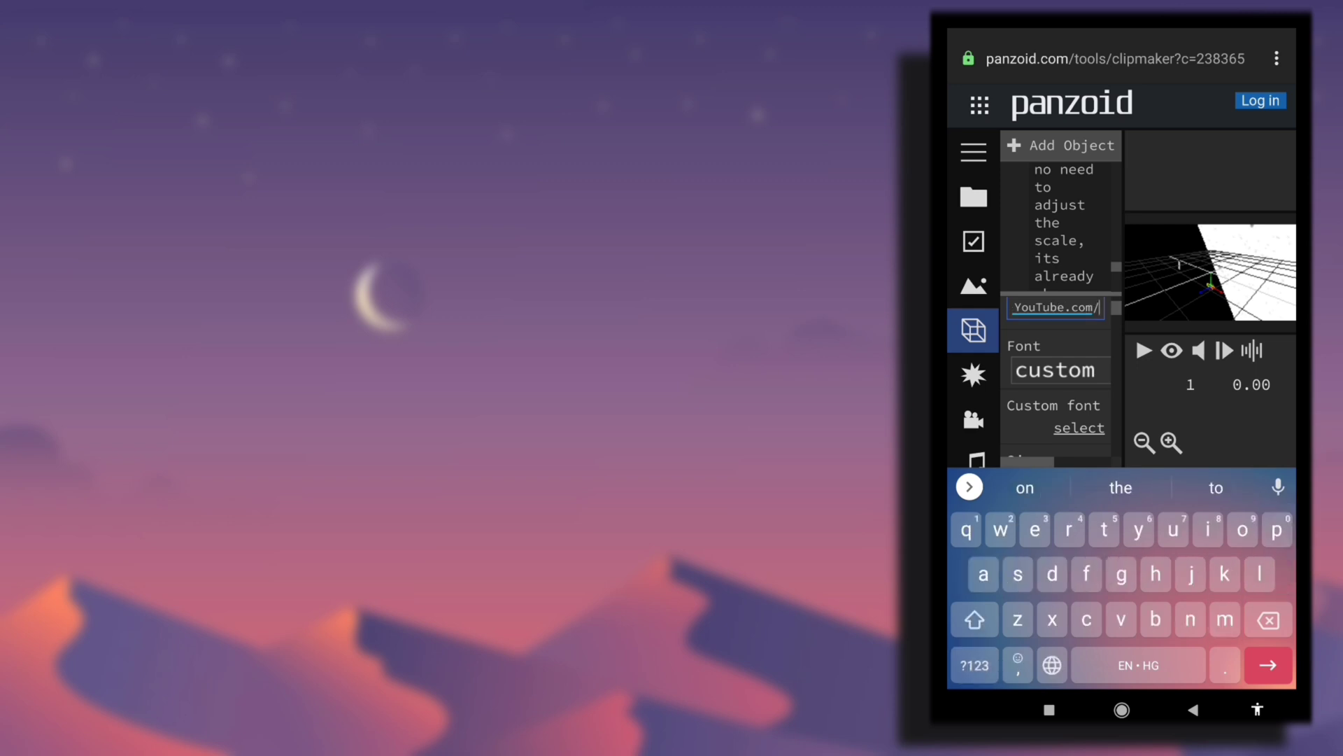
{"action": "left_click", "coordinate": [974, 620]}
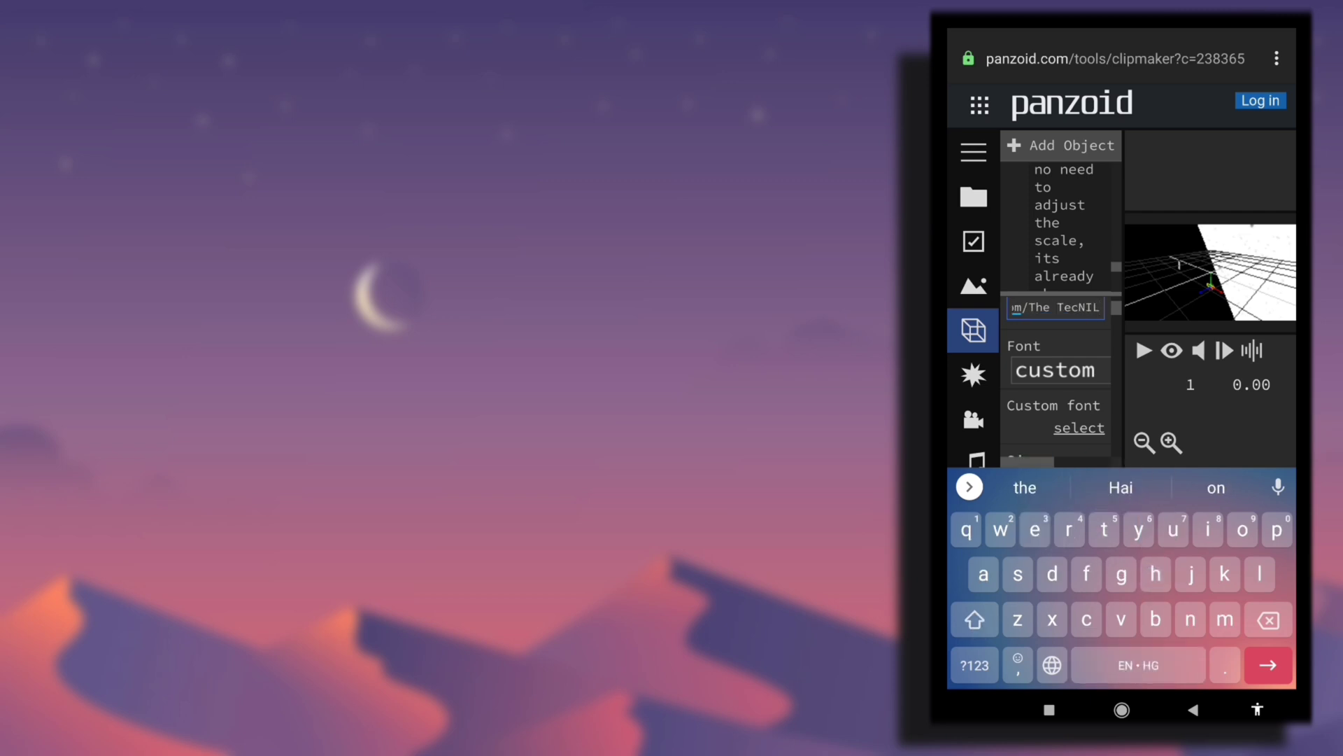
{"action": "left_click", "coordinate": [1058, 369]}
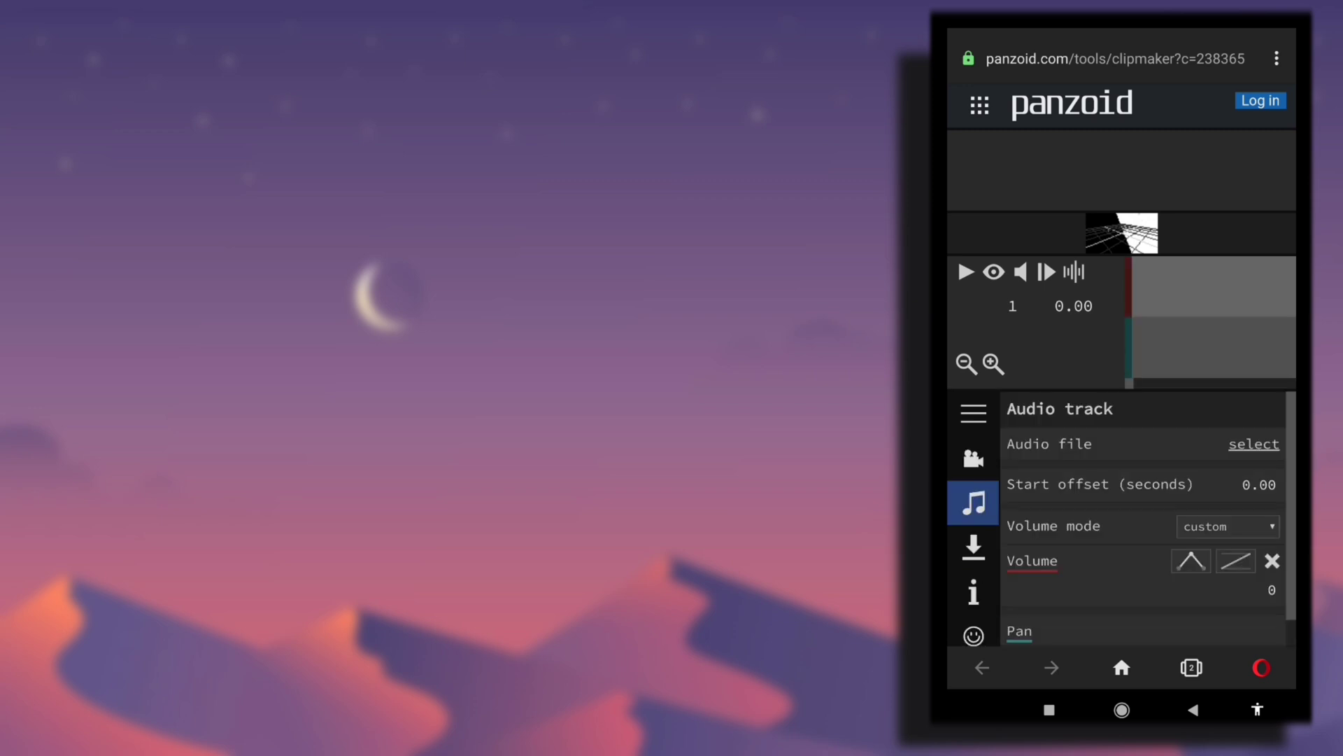
Set the Download format to .mkv (vp8/opus) and render the intro video.
{"action": "left_click", "coordinate": [973, 547]}
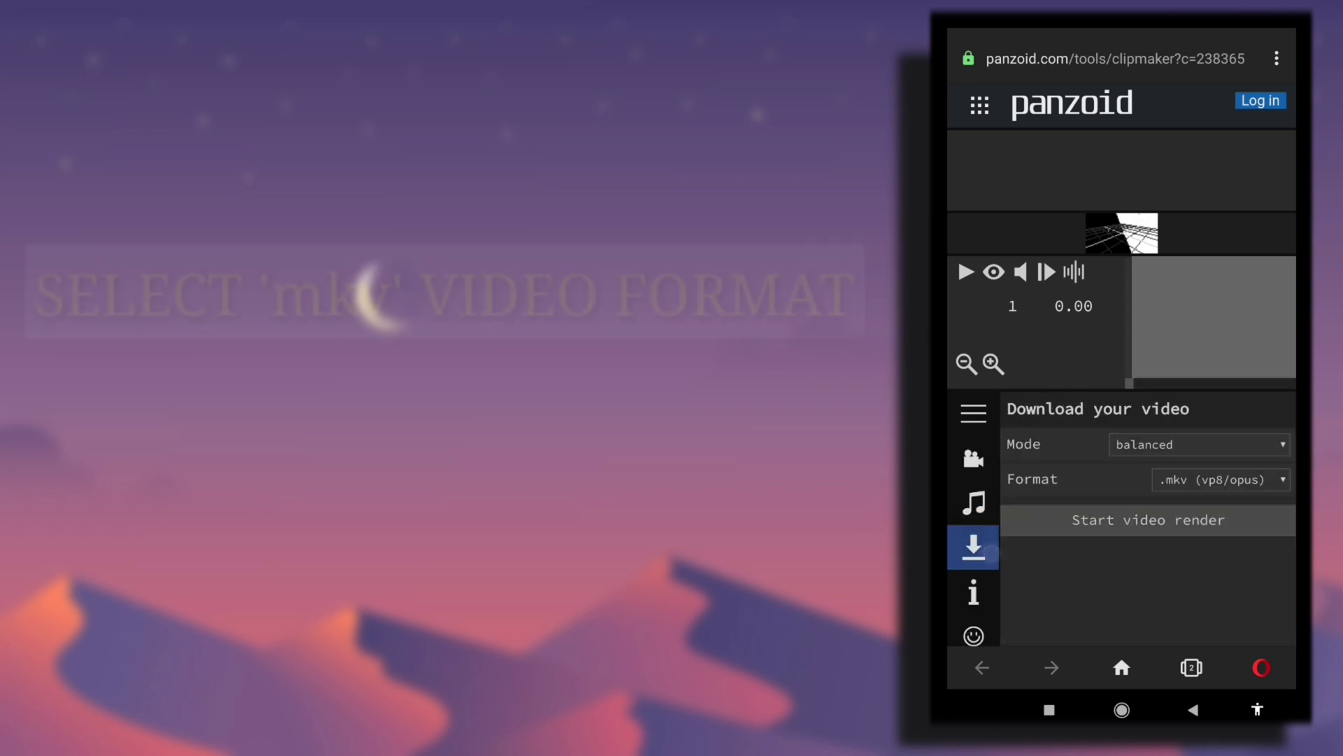
{"action": "left_click", "coordinate": [1220, 478]}
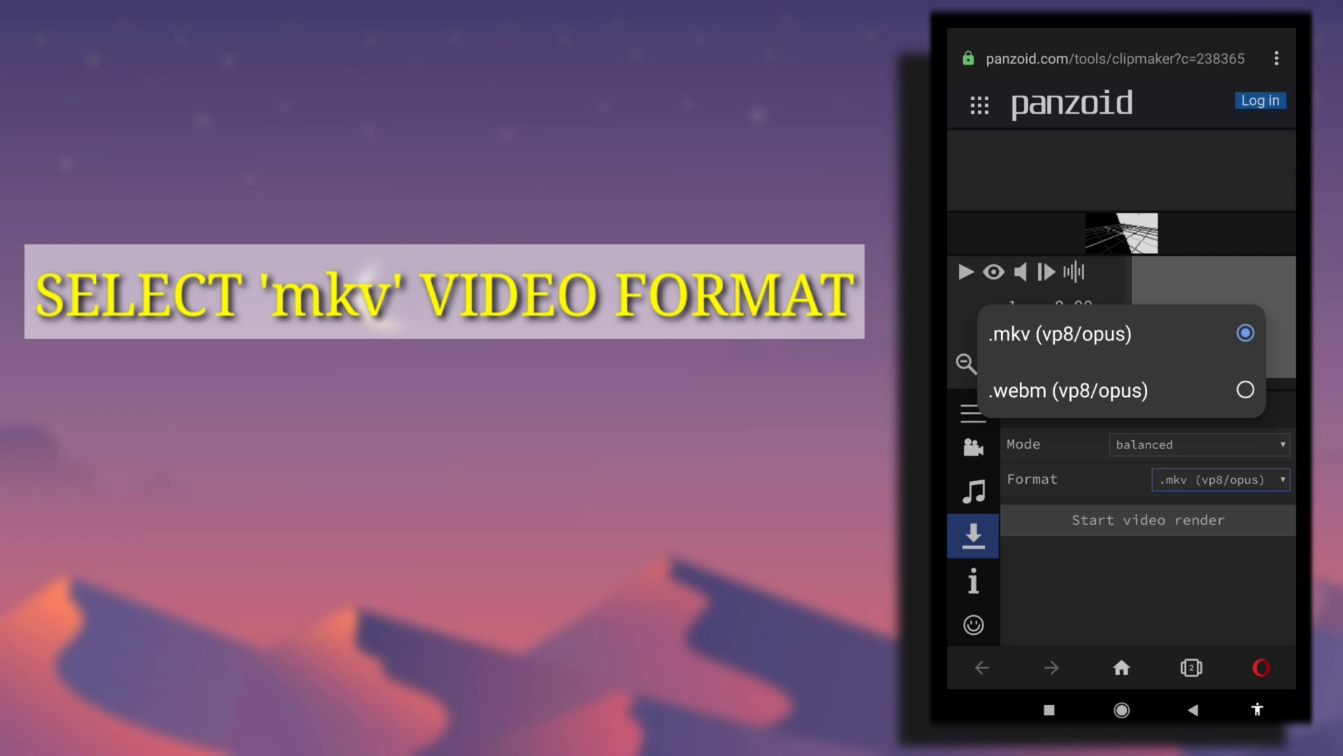
{"action": "left_click", "coordinate": [1059, 333]}
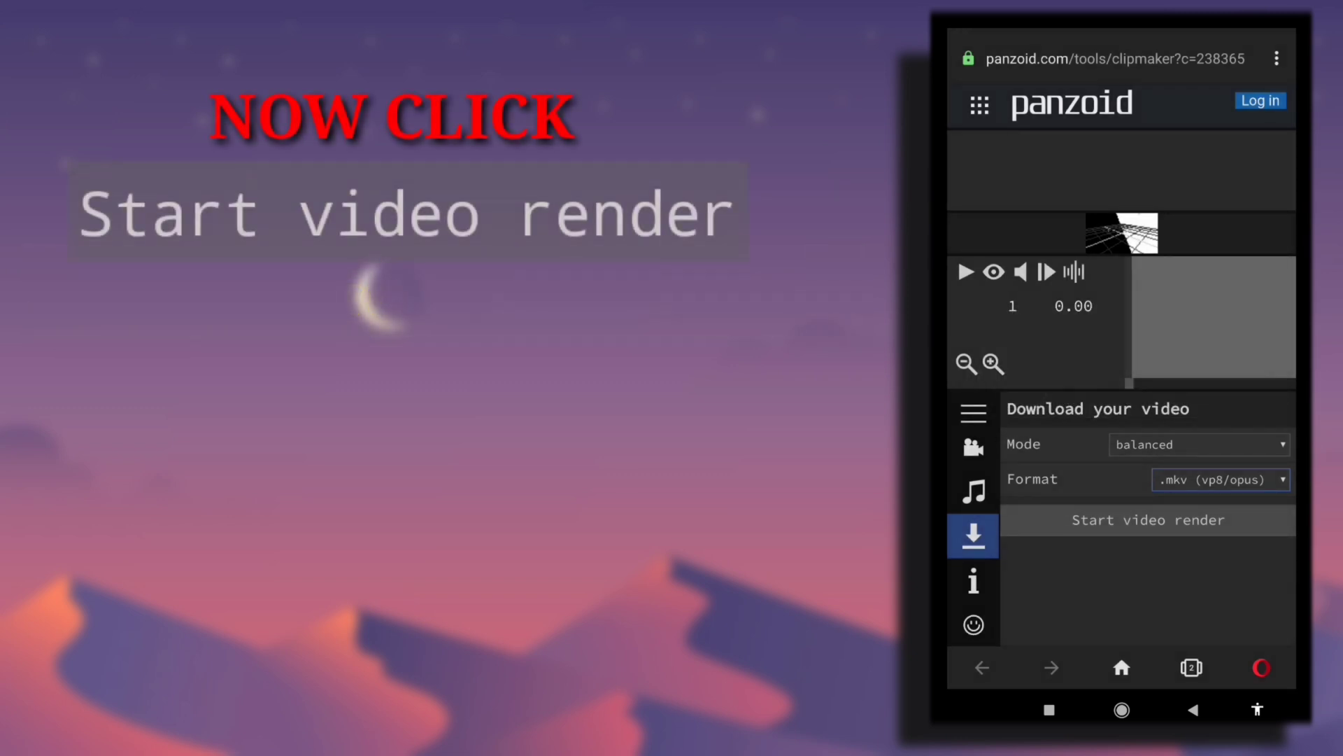
{"action": "left_click", "coordinate": [1148, 520]}
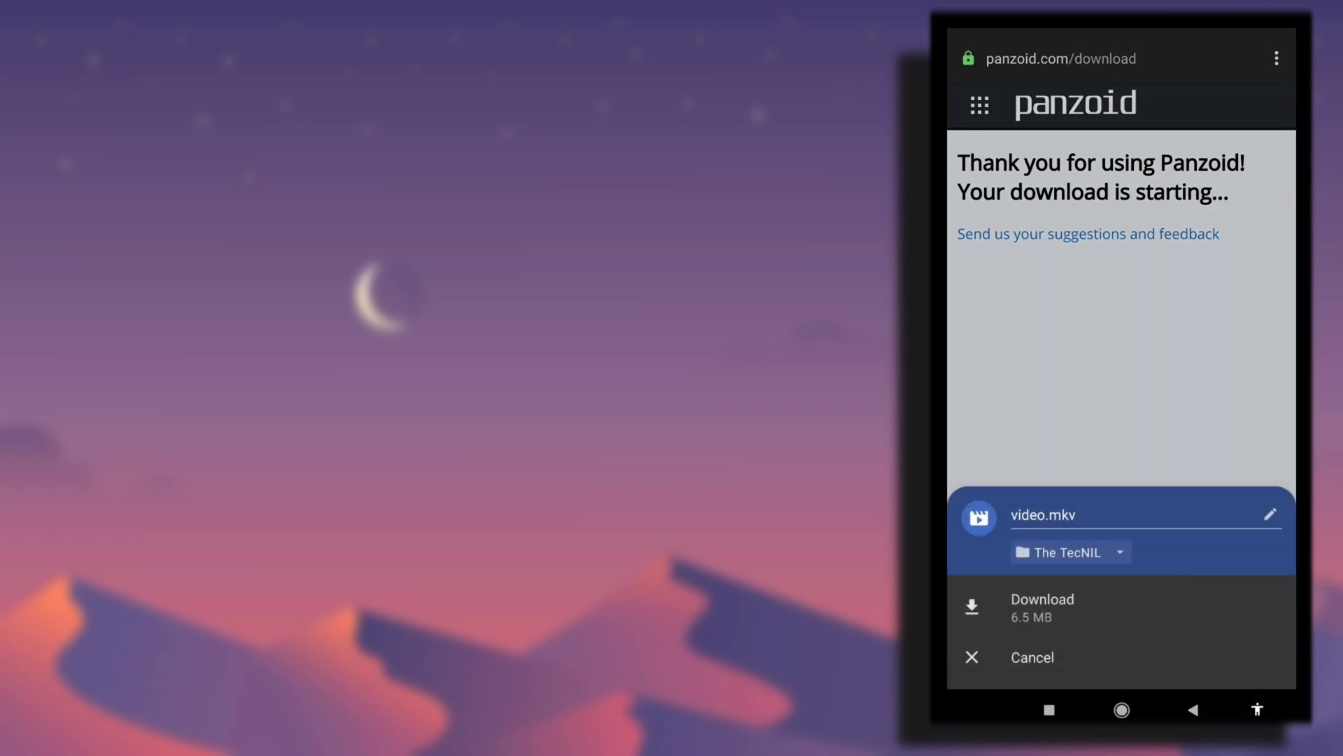
Save video.mkv to the device and open a new blank browser tab.
{"action": "left_click", "coordinate": [1041, 604]}
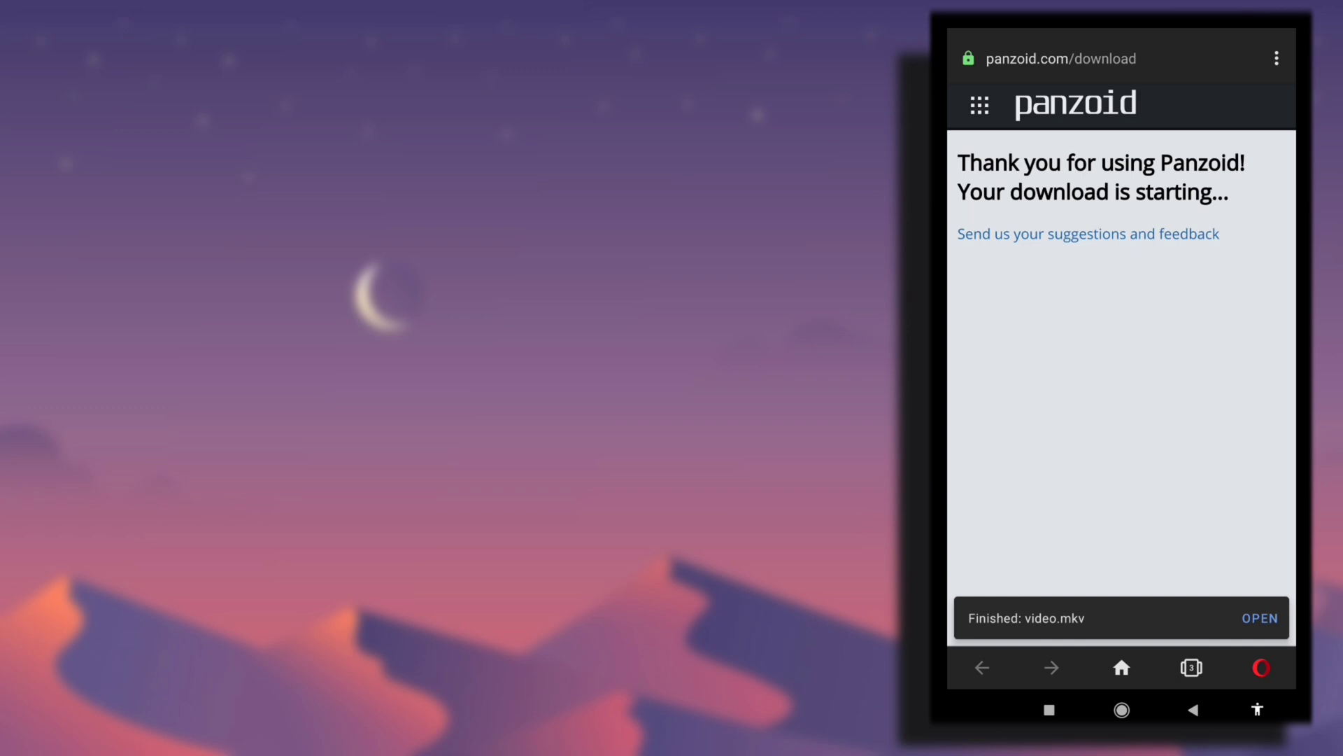
{"action": "left_click", "coordinate": [1190, 669]}
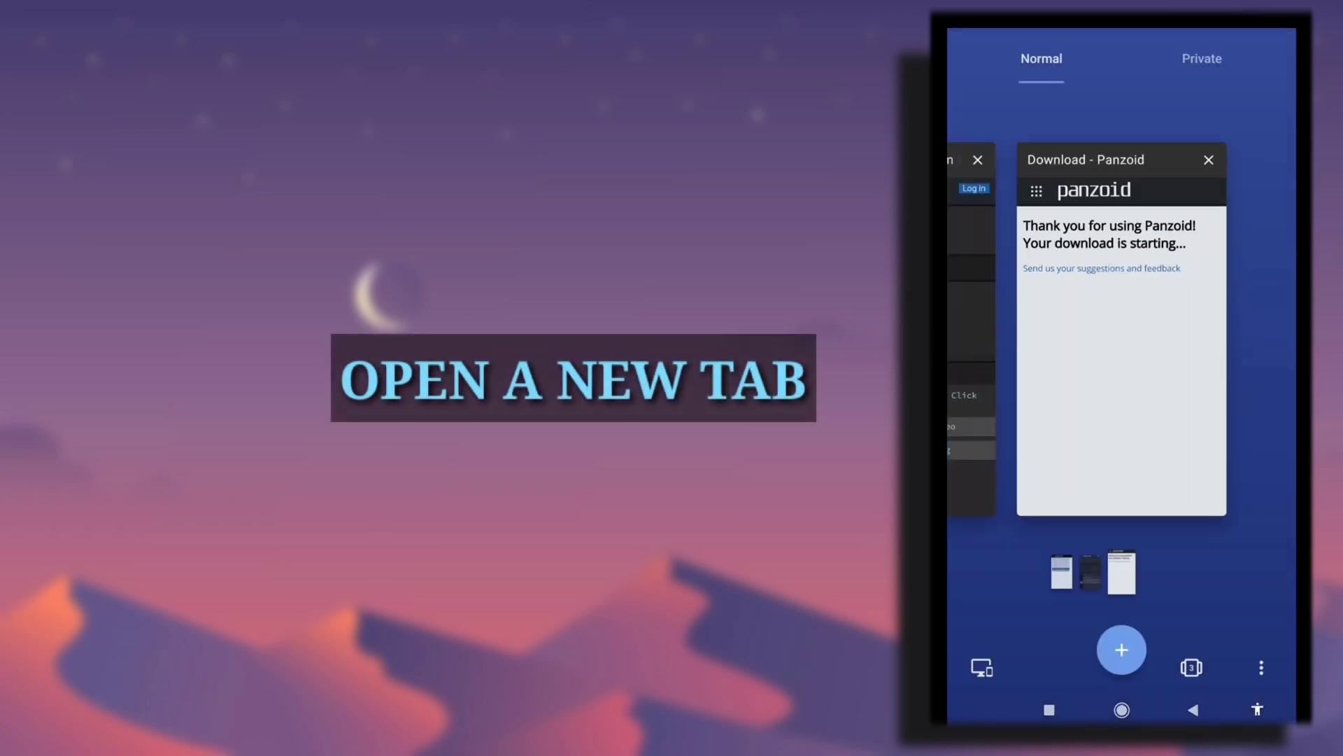
{"action": "left_click", "coordinate": [1121, 649]}
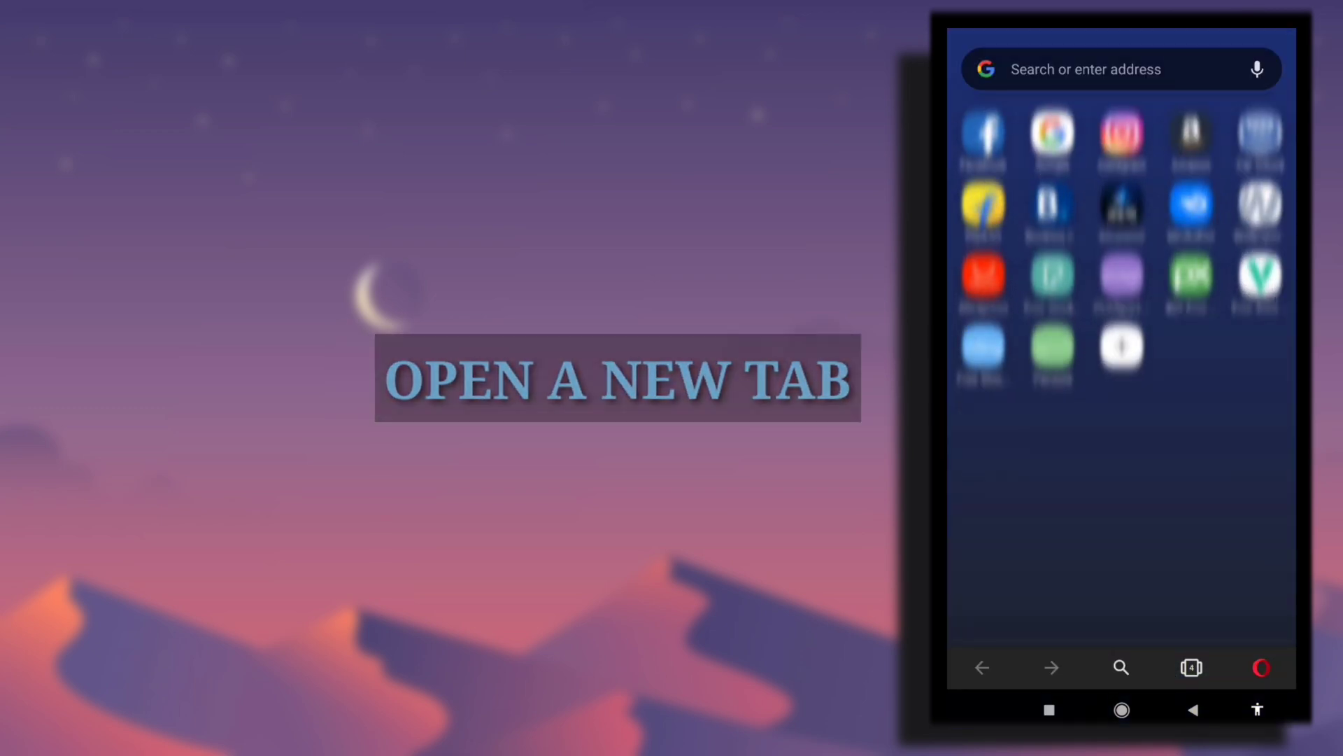
Search 'online converter' and open the online-convert.com result.
{"action": "left_click", "coordinate": [1118, 69]}
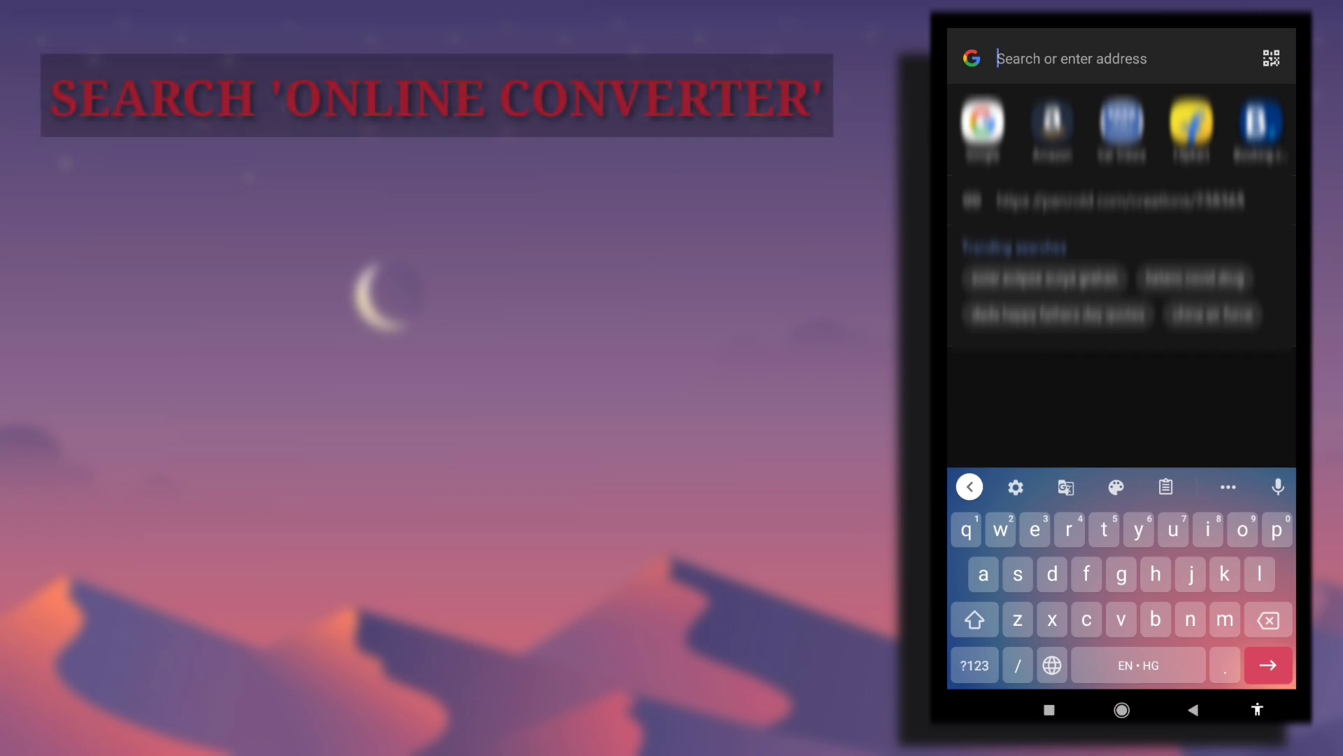
{"action": "type", "text": "online"}
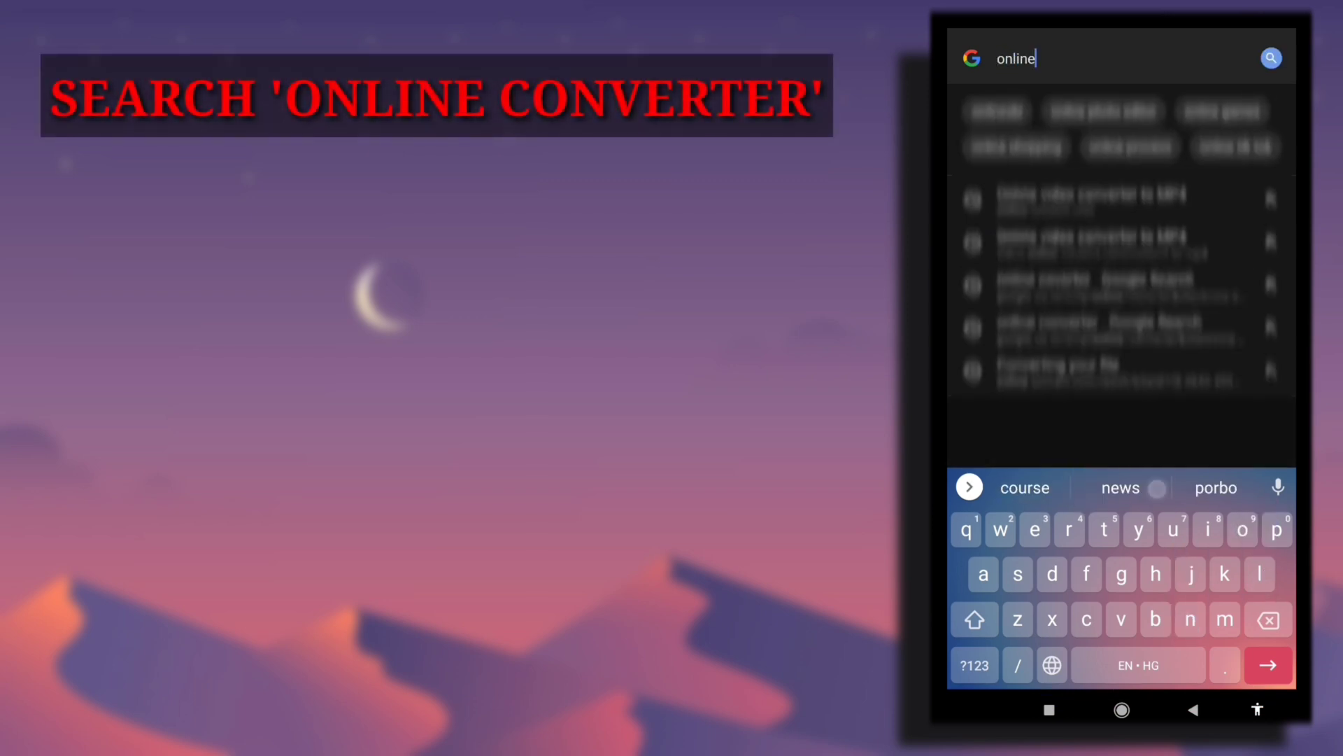
{"action": "type", "text": "converter"}
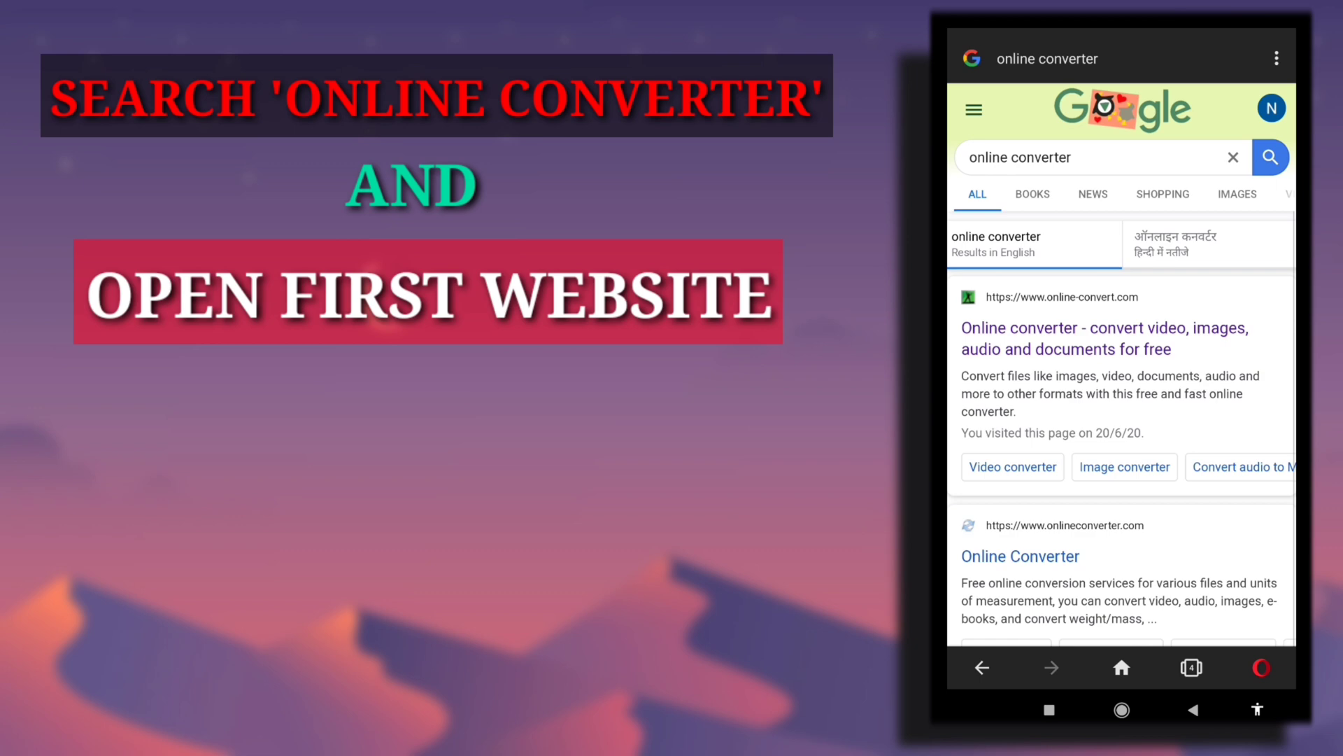
{"action": "left_click", "coordinate": [1105, 338]}
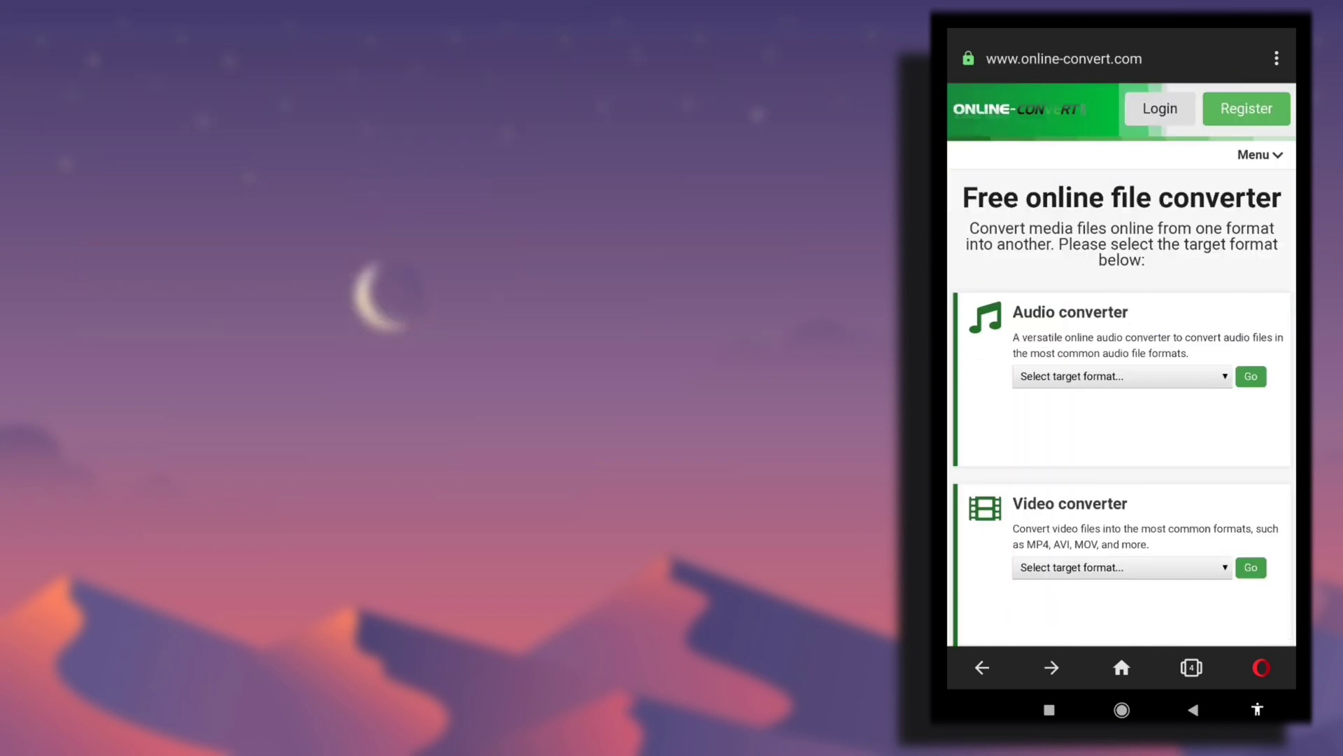
Choose Convert to MP4, upload video.mkv from the phone's files and start the conversion.
{"action": "left_click", "coordinate": [1120, 567]}
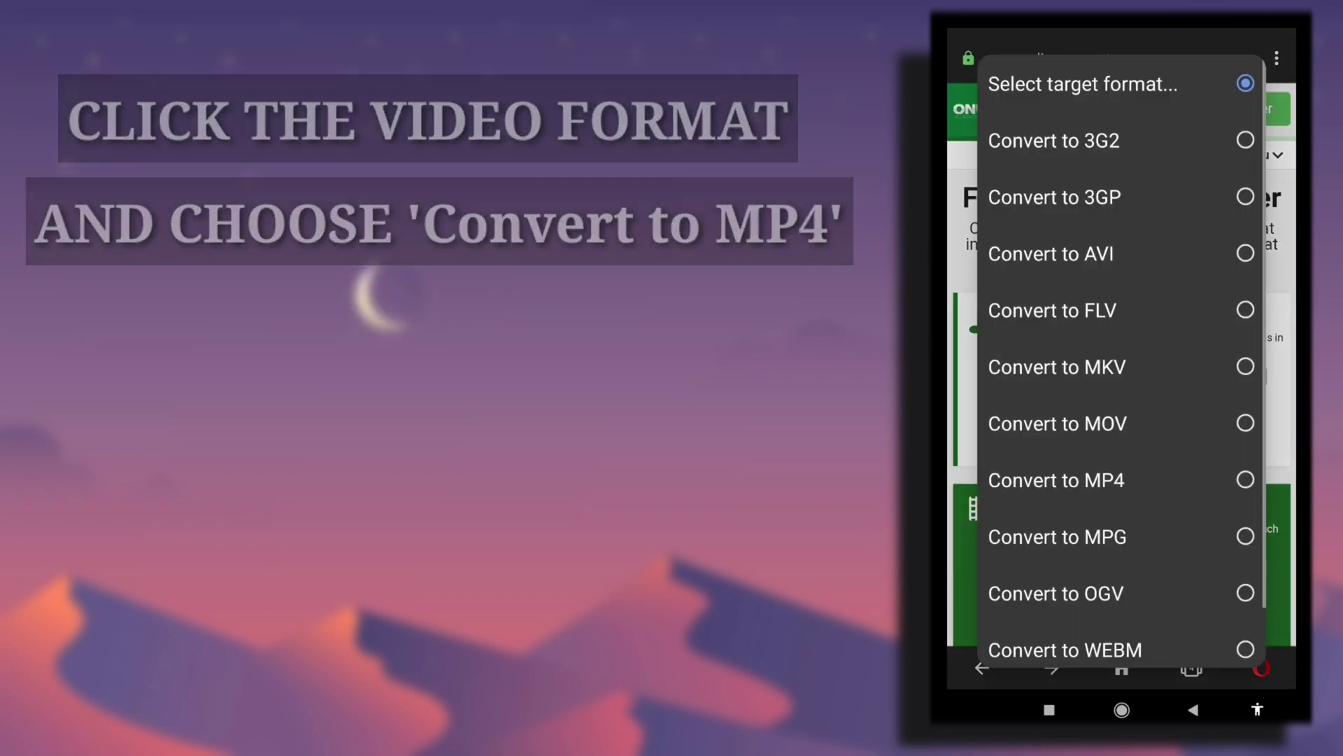
{"action": "left_click", "coordinate": [1056, 480]}
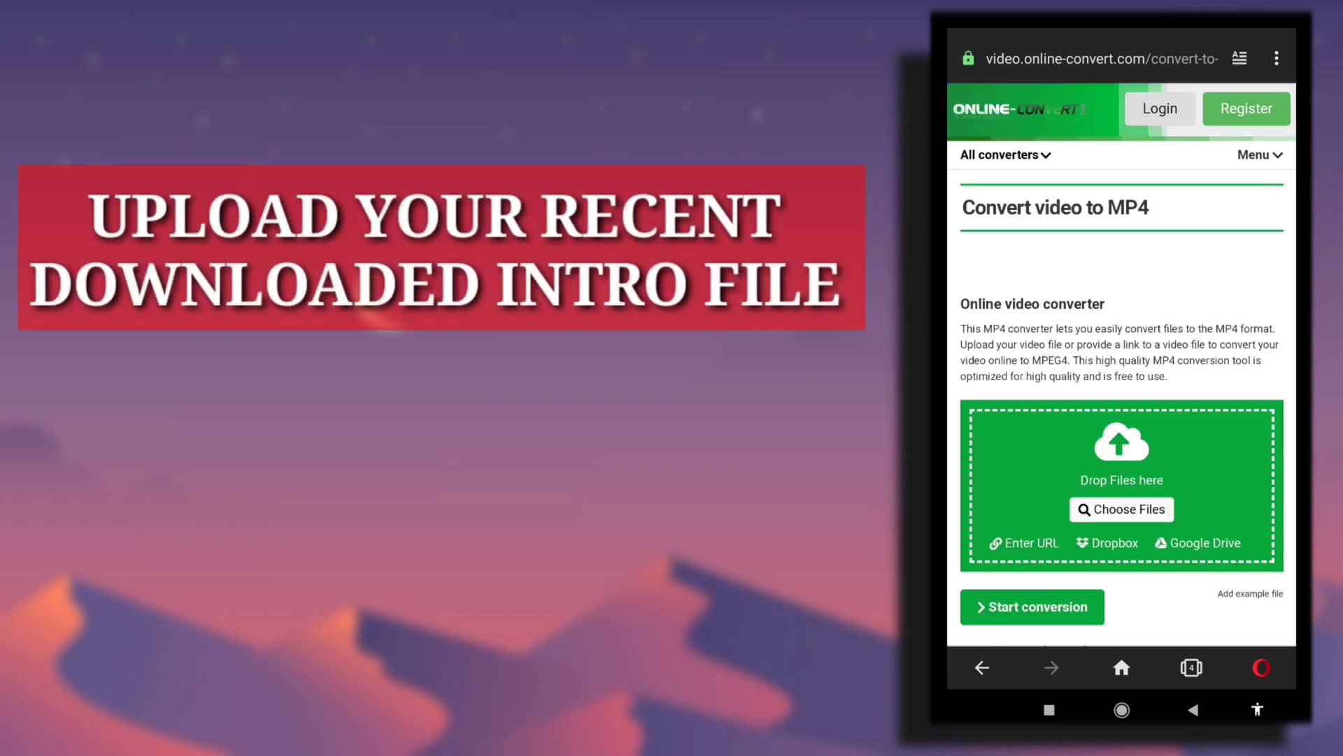
{"action": "left_click", "coordinate": [1121, 510]}
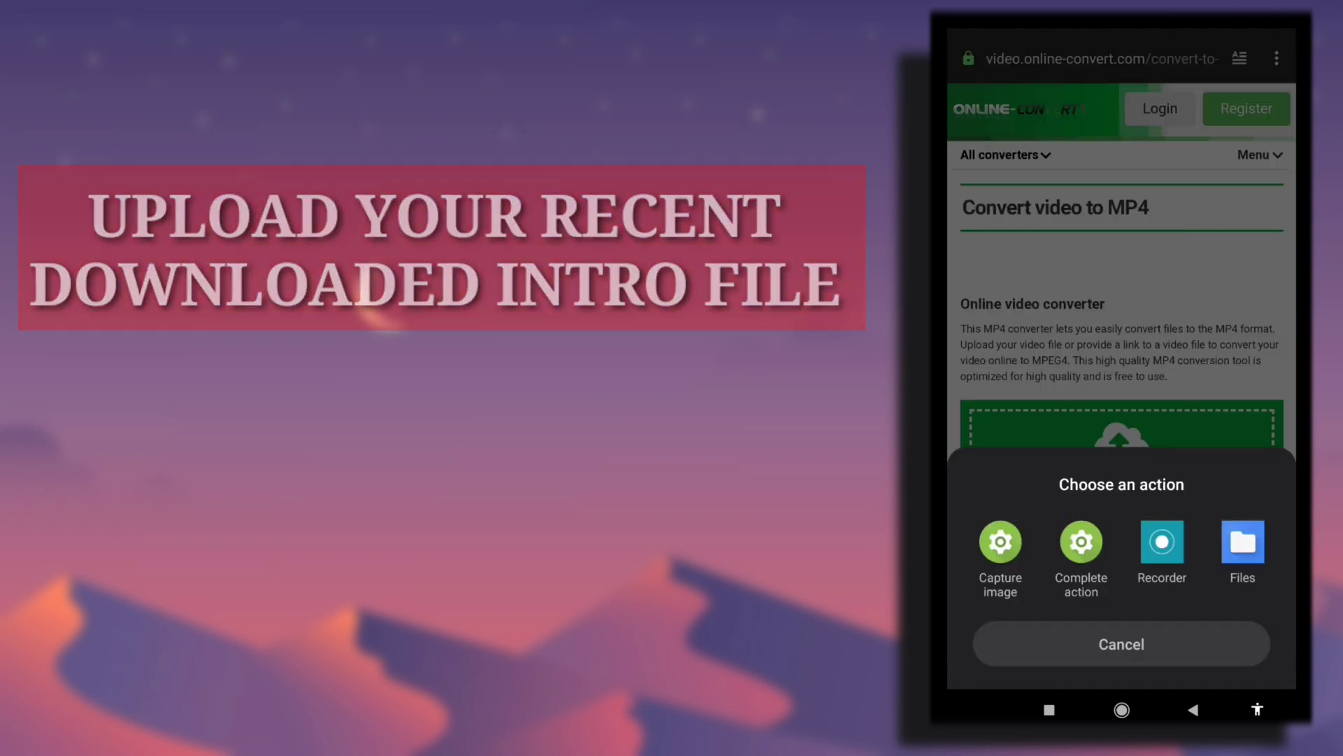
{"action": "left_click", "coordinate": [1241, 544]}
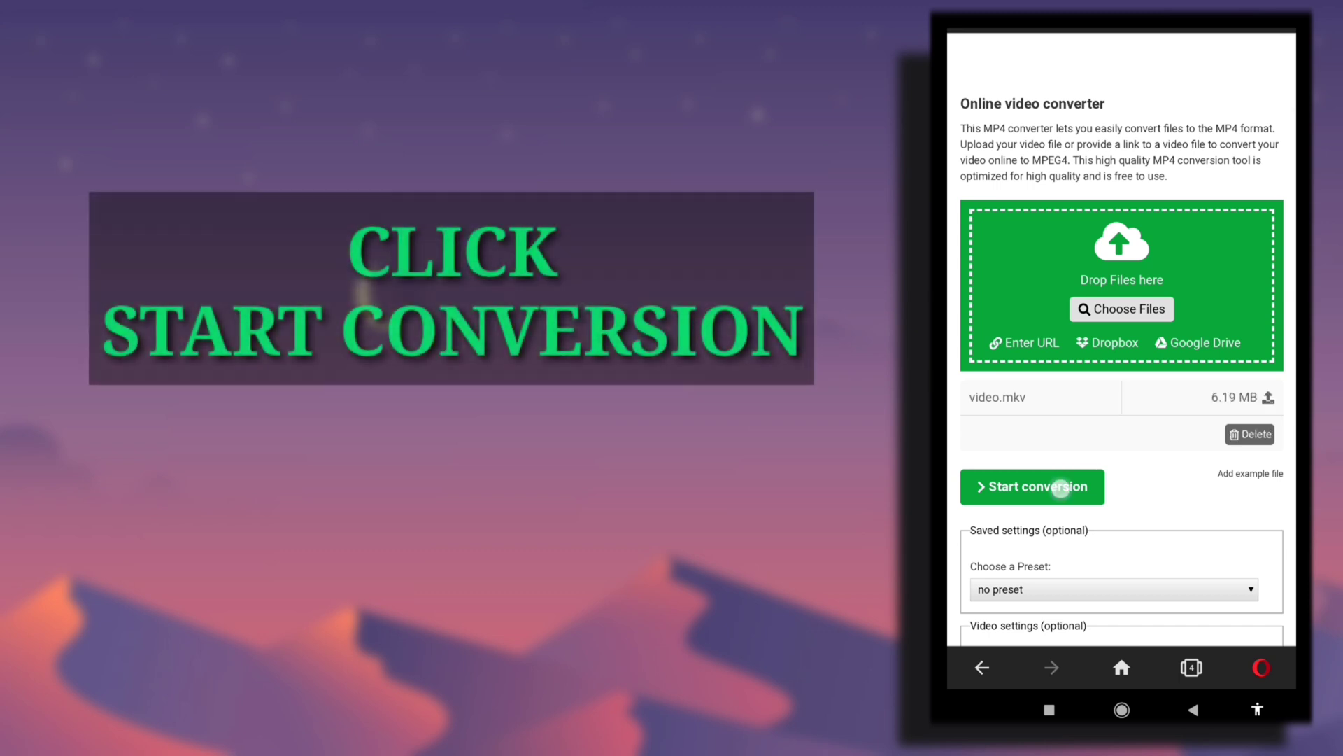
{"action": "left_click", "coordinate": [1033, 487]}
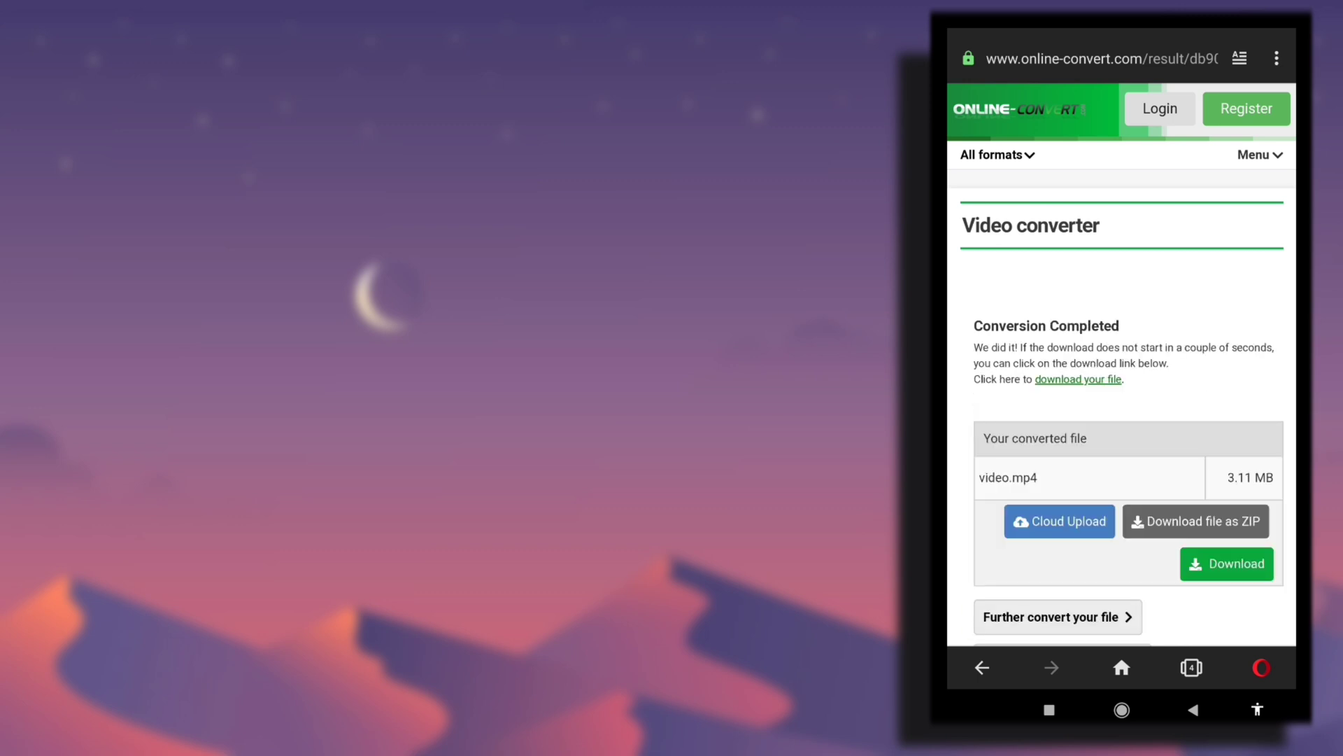
Download the converted video.mp4, renaming it to start with 'The Tec'.
{"action": "scroll", "scroll_direction": "down", "scroll_amount": 3}
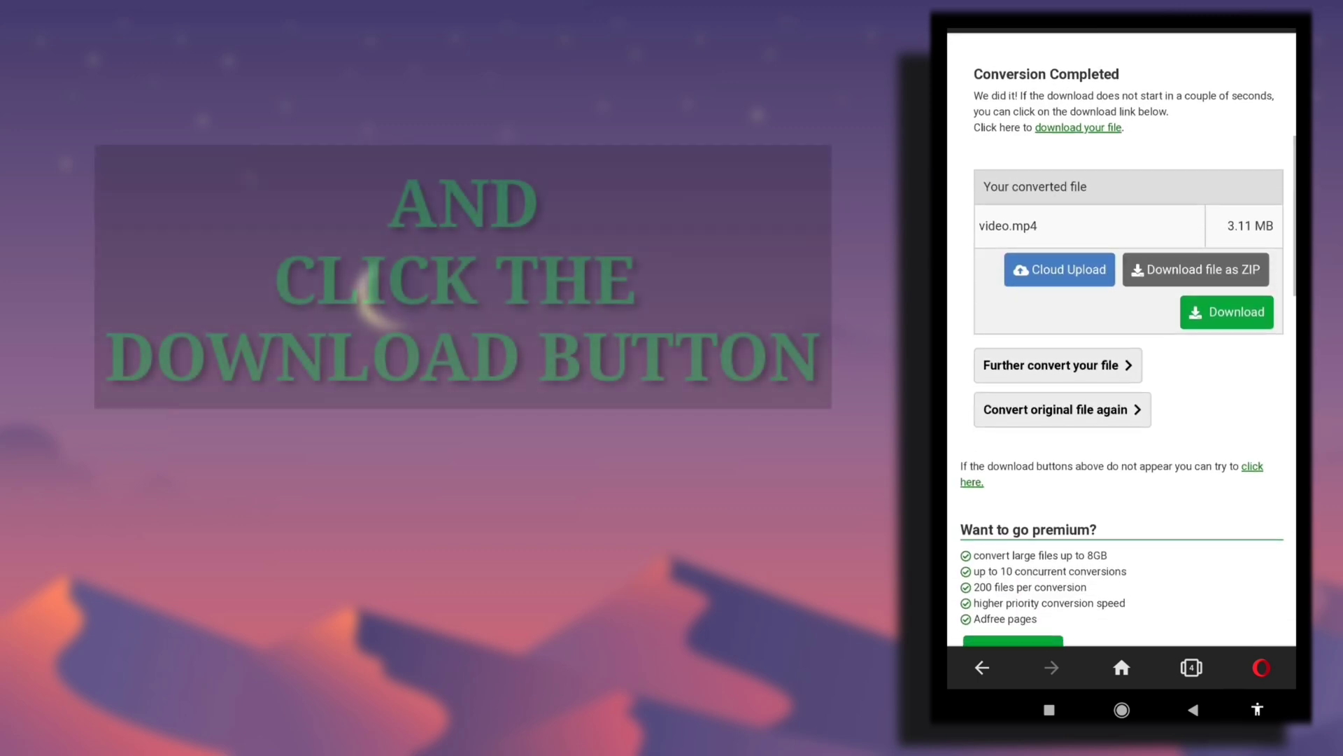
{"action": "left_click", "coordinate": [1226, 312]}
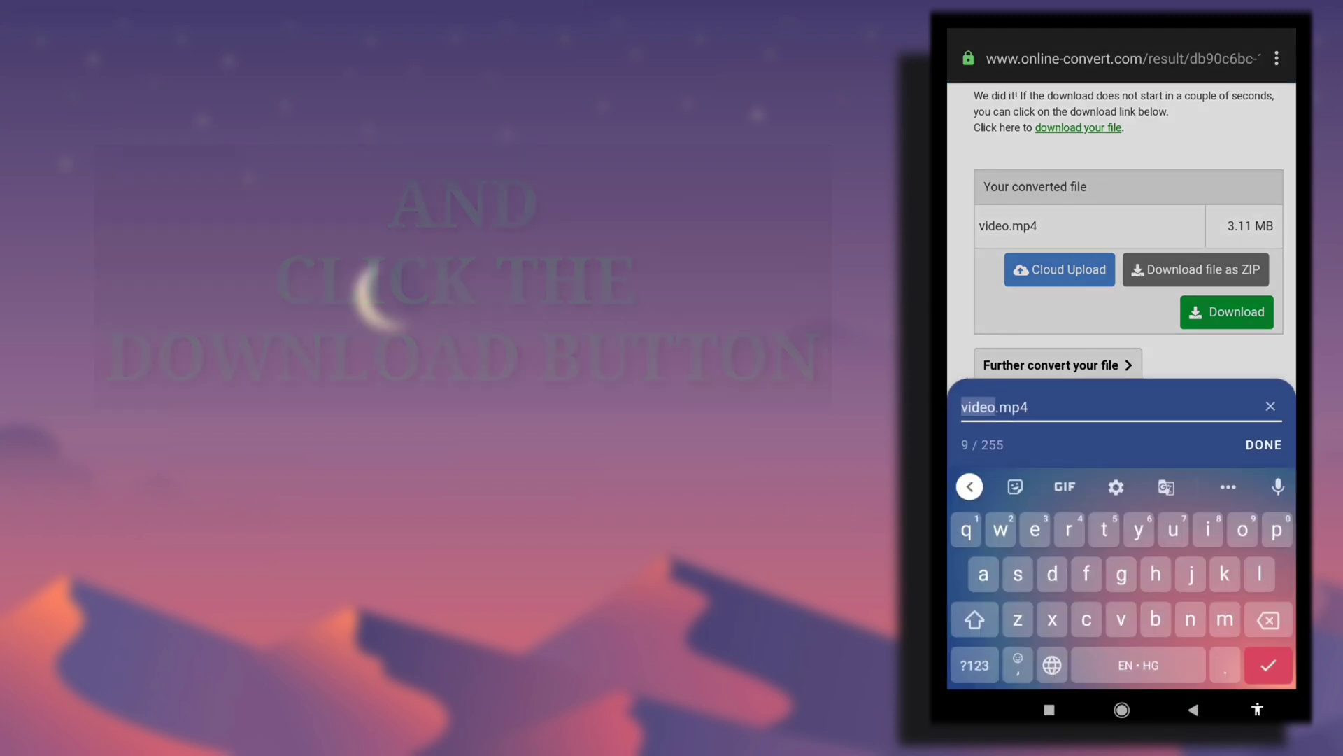
{"action": "type", "text": "The"}
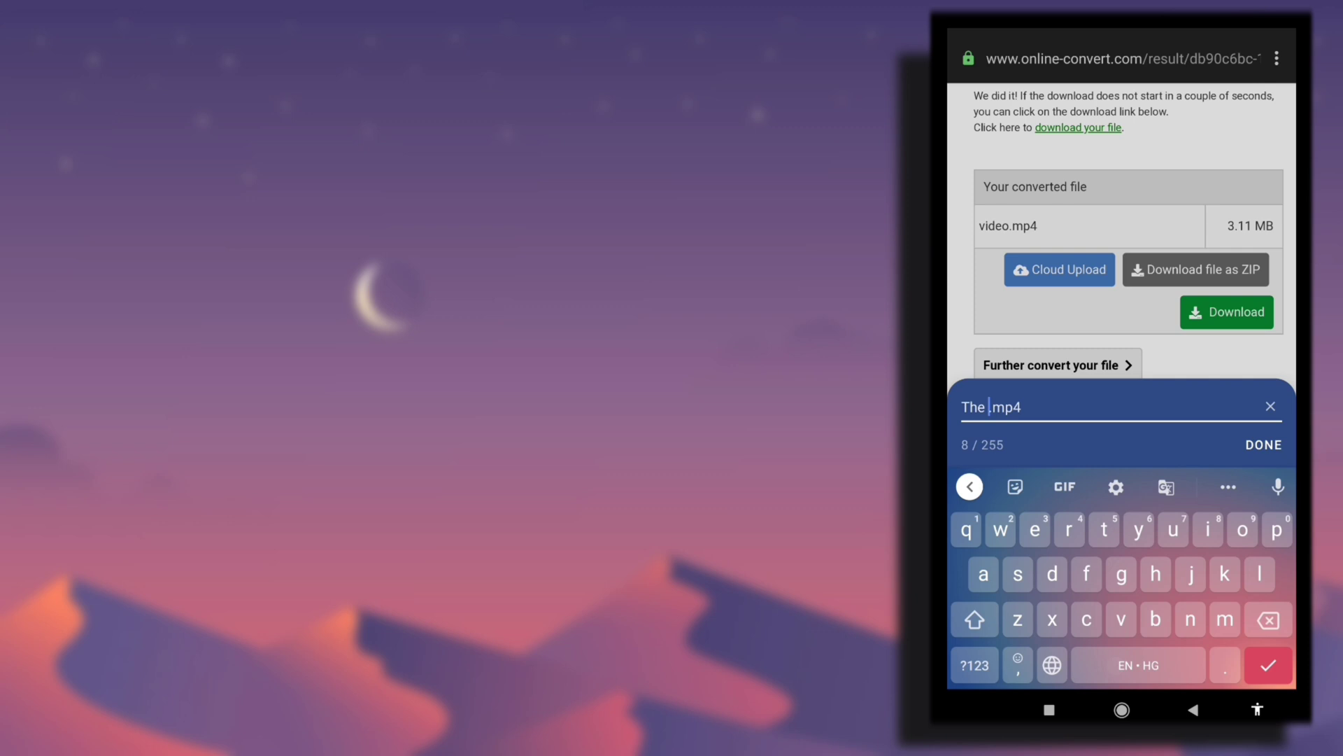
{"action": "type", "text": "Tec"}
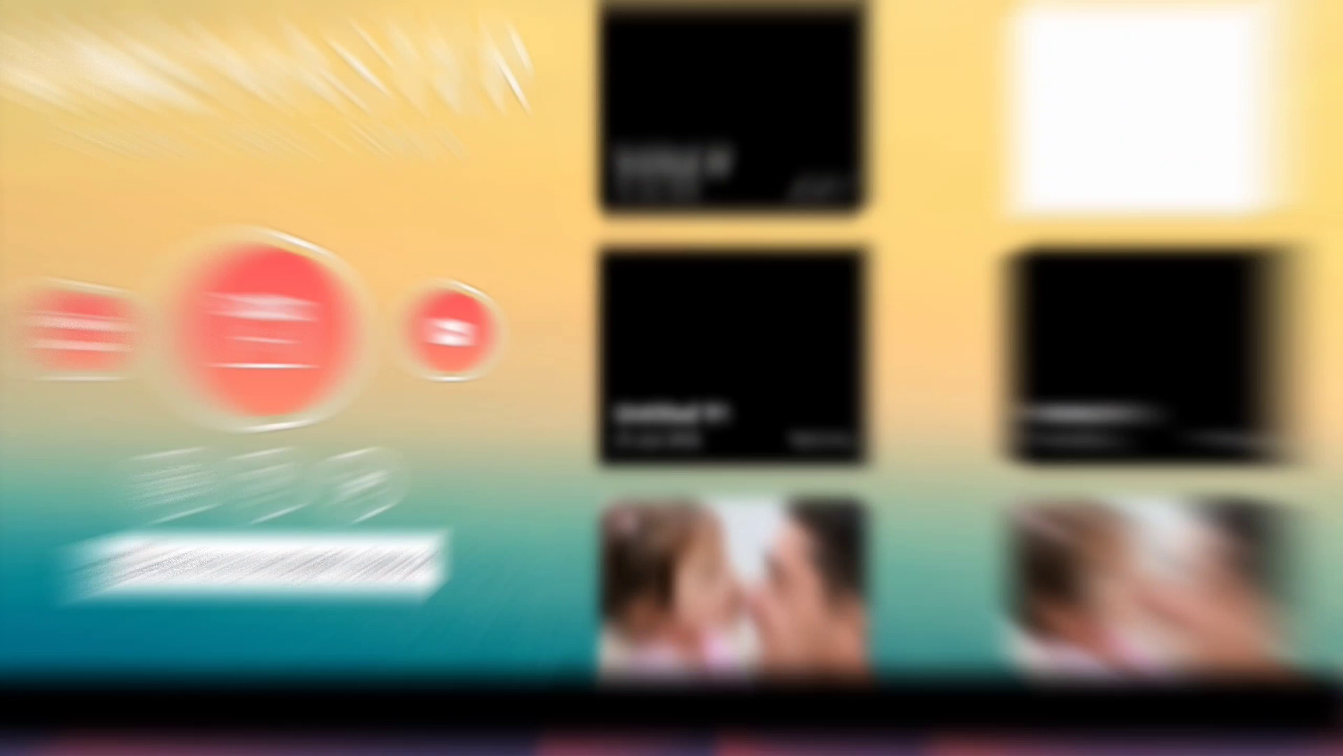
Start a new KineMaster project with a 16:9 aspect ratio.
{"action": "left_click", "coordinate": [323, 335]}
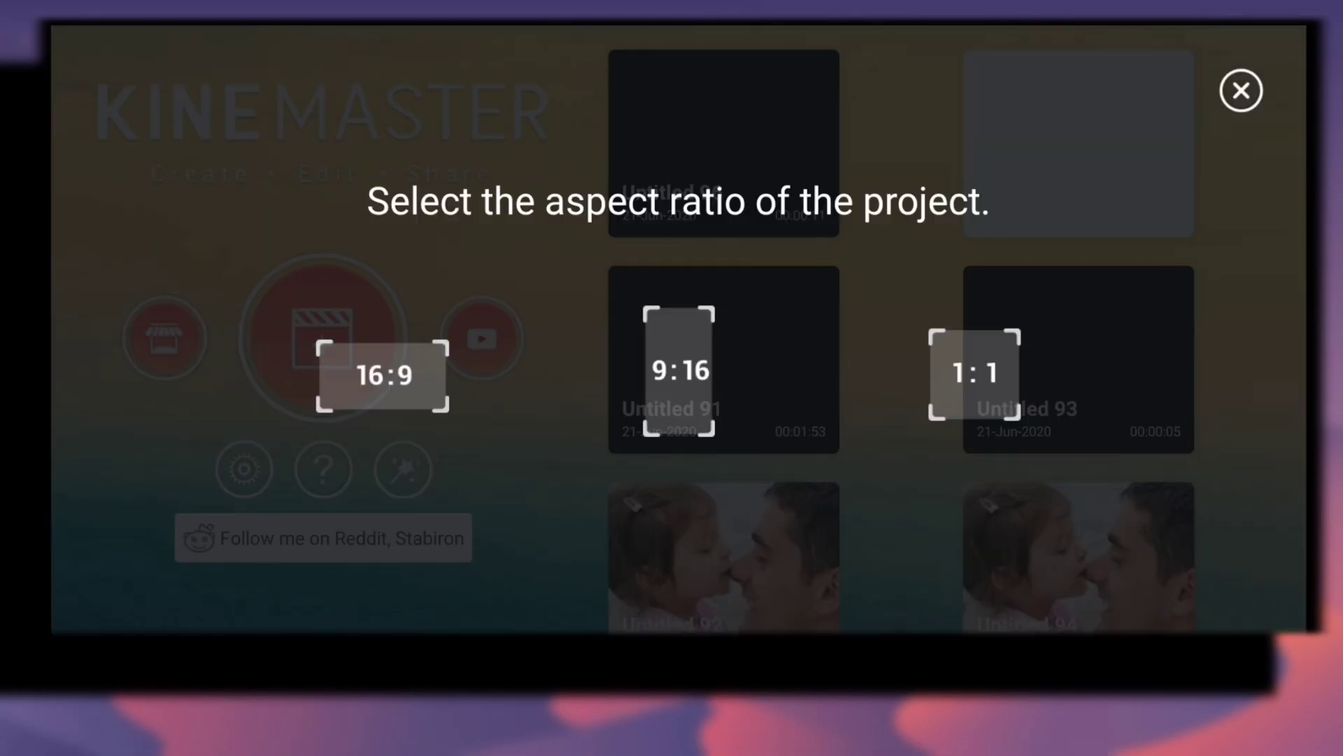
{"action": "left_click", "coordinate": [382, 376]}
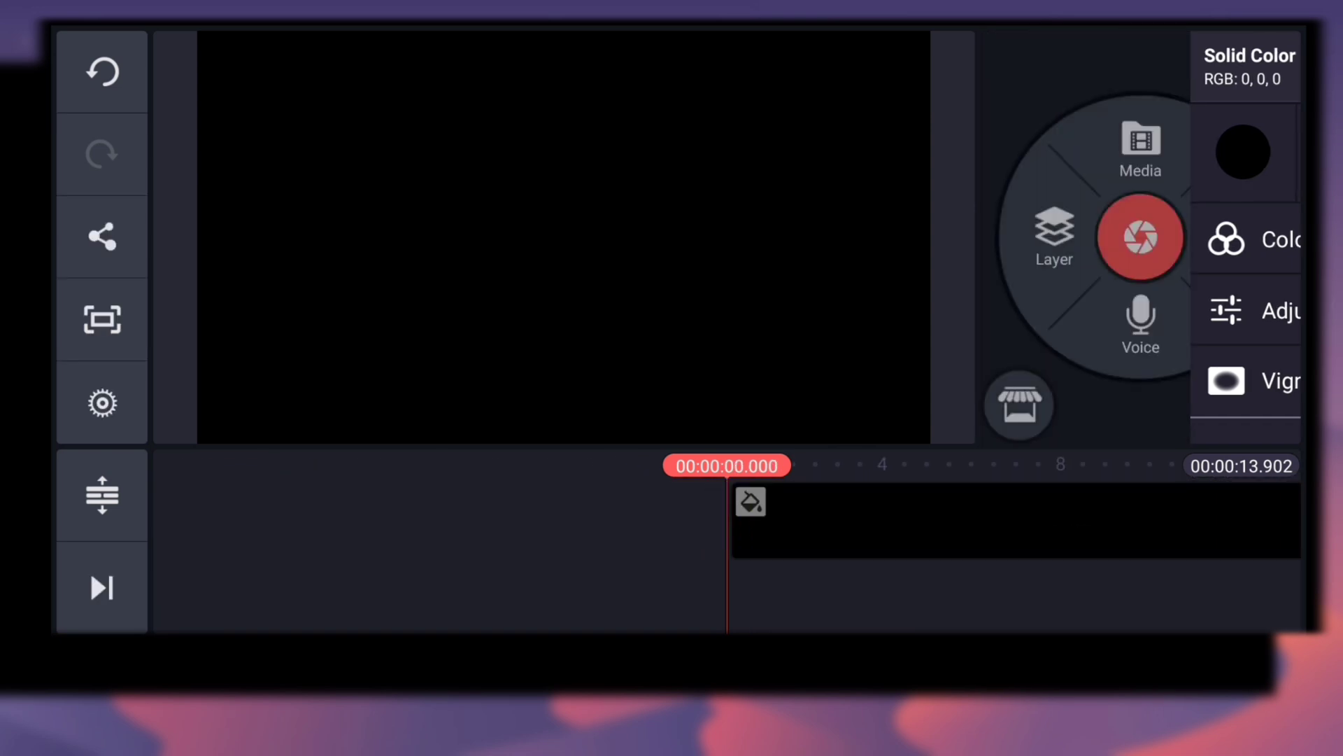
Add the intro clip via Layer > Media, dismissing the unsupported-format warning for the MKV.
{"action": "left_click", "coordinate": [1052, 238]}
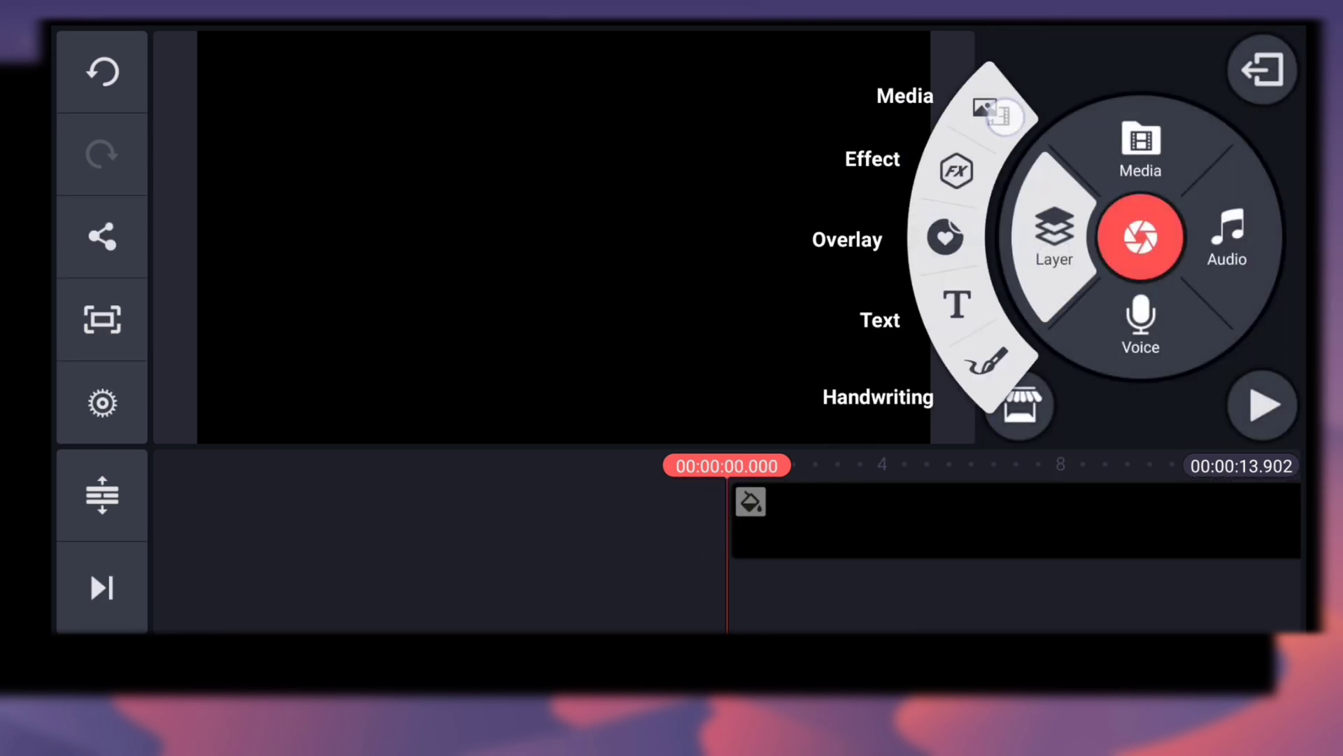
{"action": "left_click", "coordinate": [1139, 150]}
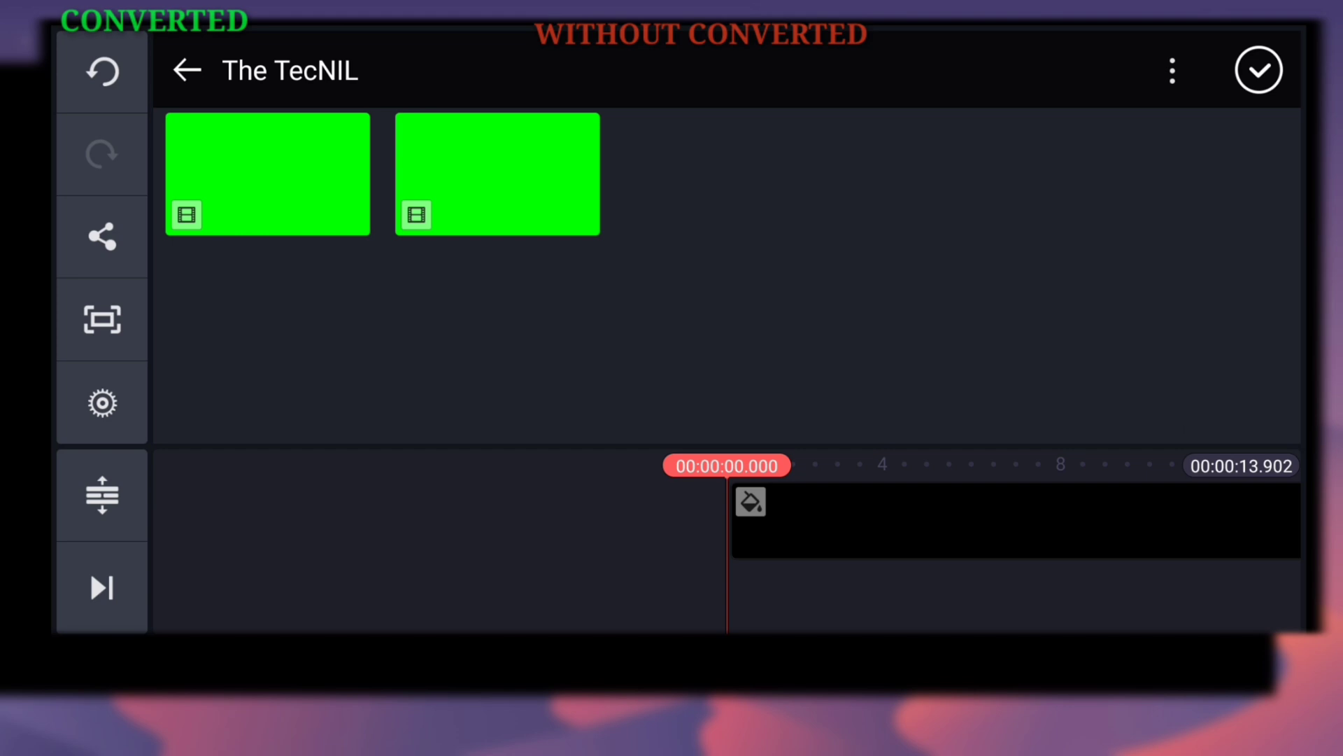
{"action": "left_click", "coordinate": [497, 174]}
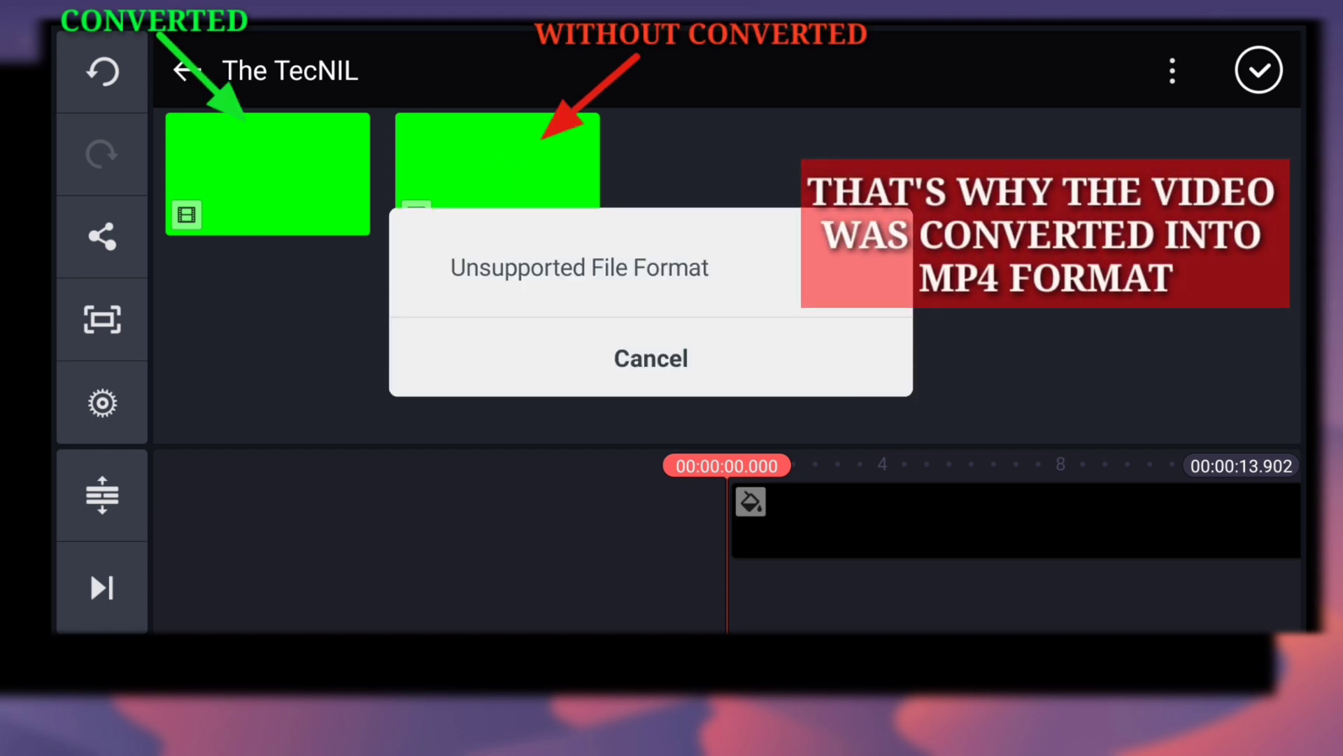
{"action": "left_click", "coordinate": [651, 357]}
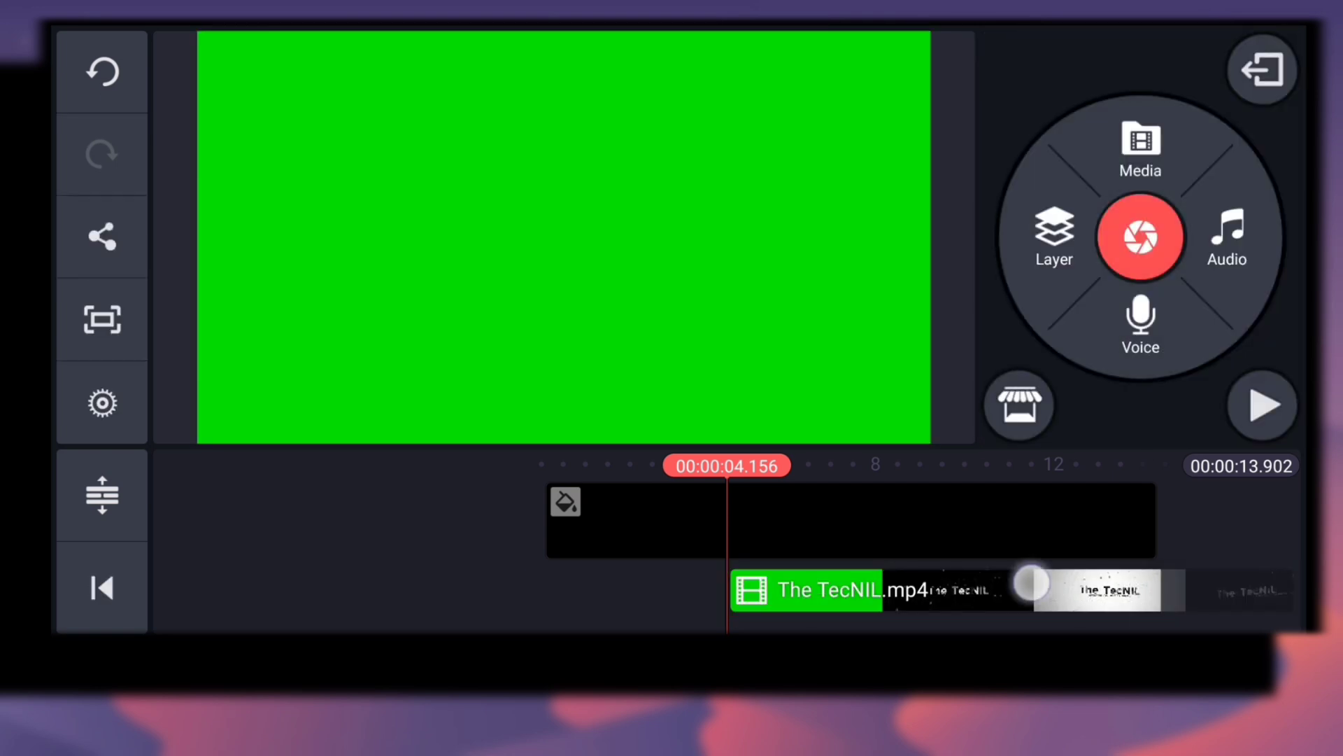
Trim the TecNIL.mp4 intro clip and align it to the start for an 11-second project.
{"action": "left_click", "coordinate": [101, 588]}
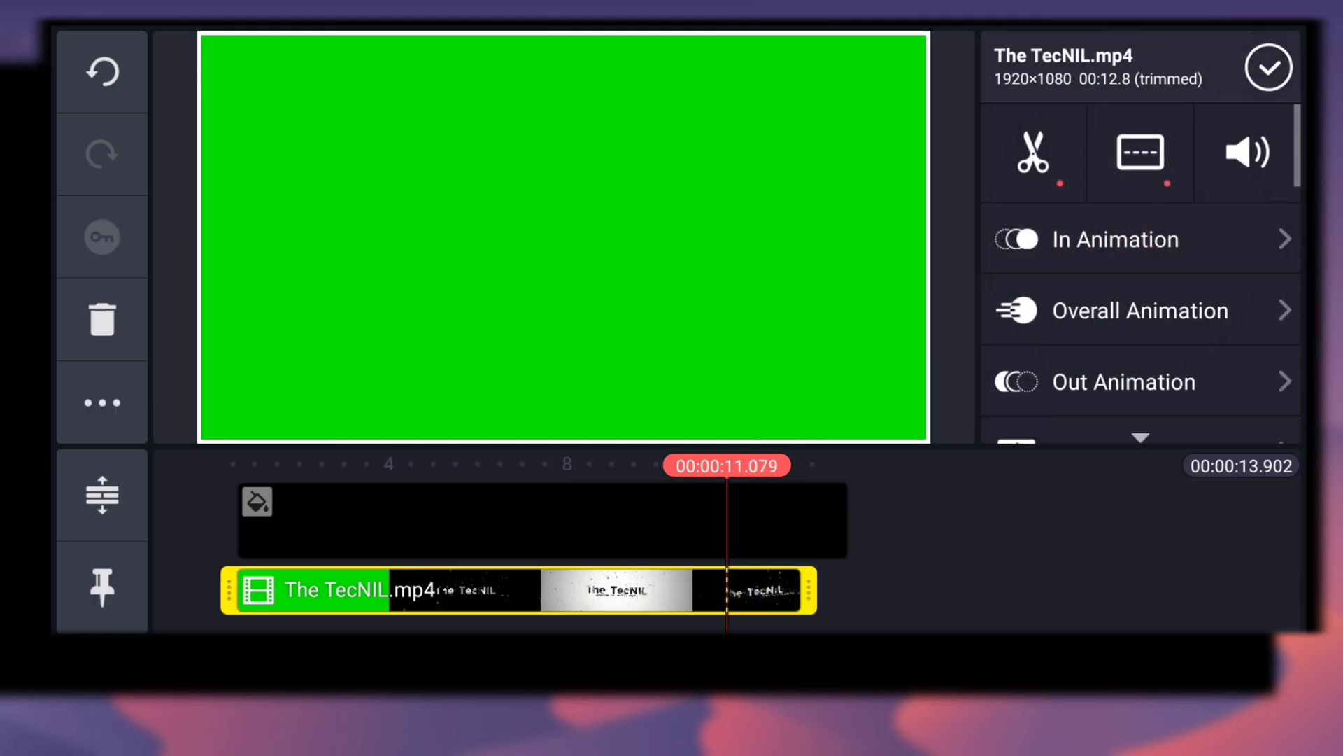
{"action": "left_click", "coordinate": [1033, 152]}
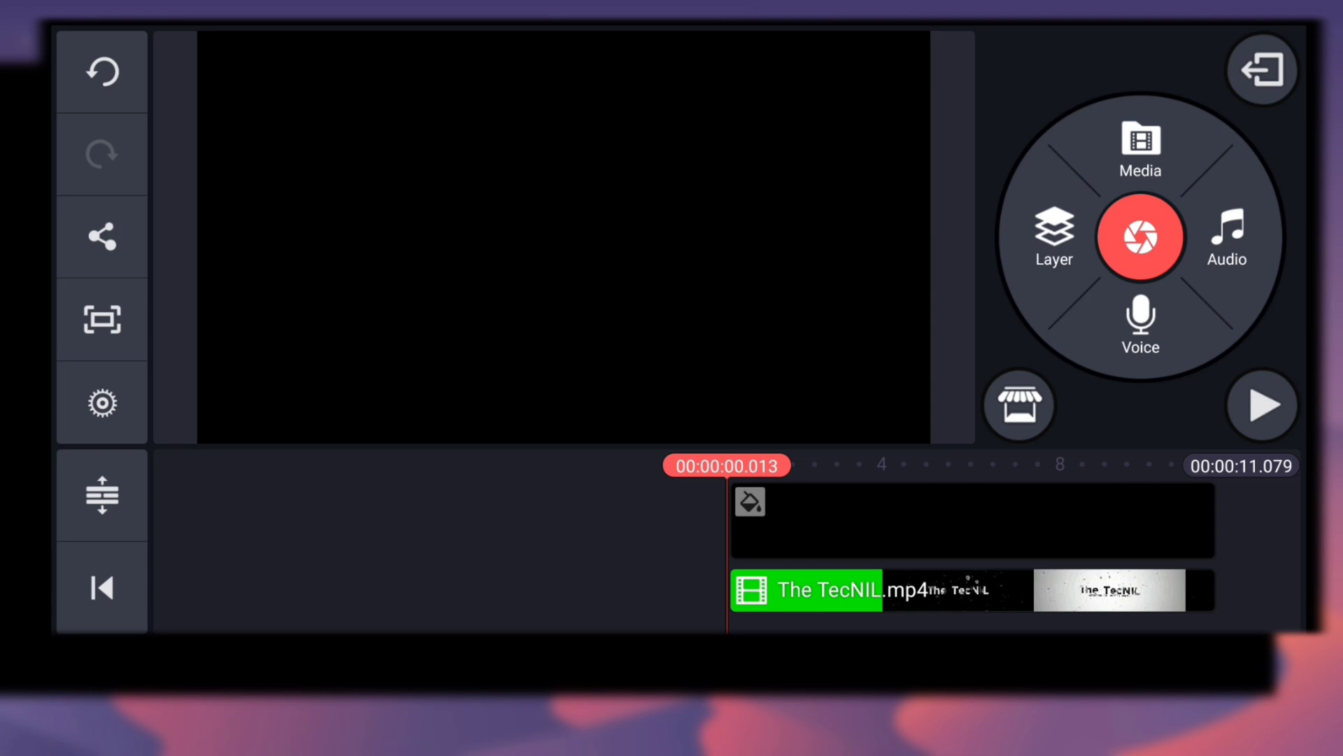
Preview the trimmed intro, then export the finished 11-second video to the device.
{"action": "left_click", "coordinate": [1261, 406]}
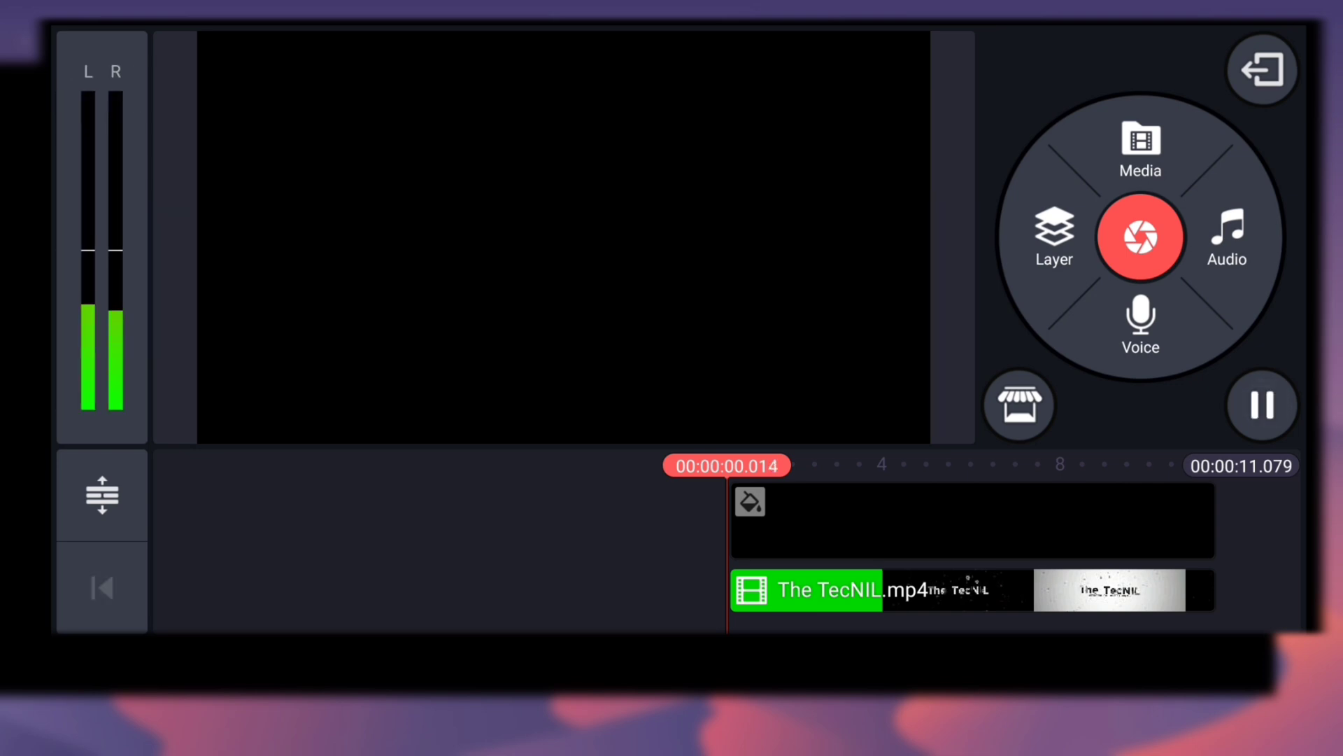
{"action": "left_click", "coordinate": [1261, 406]}
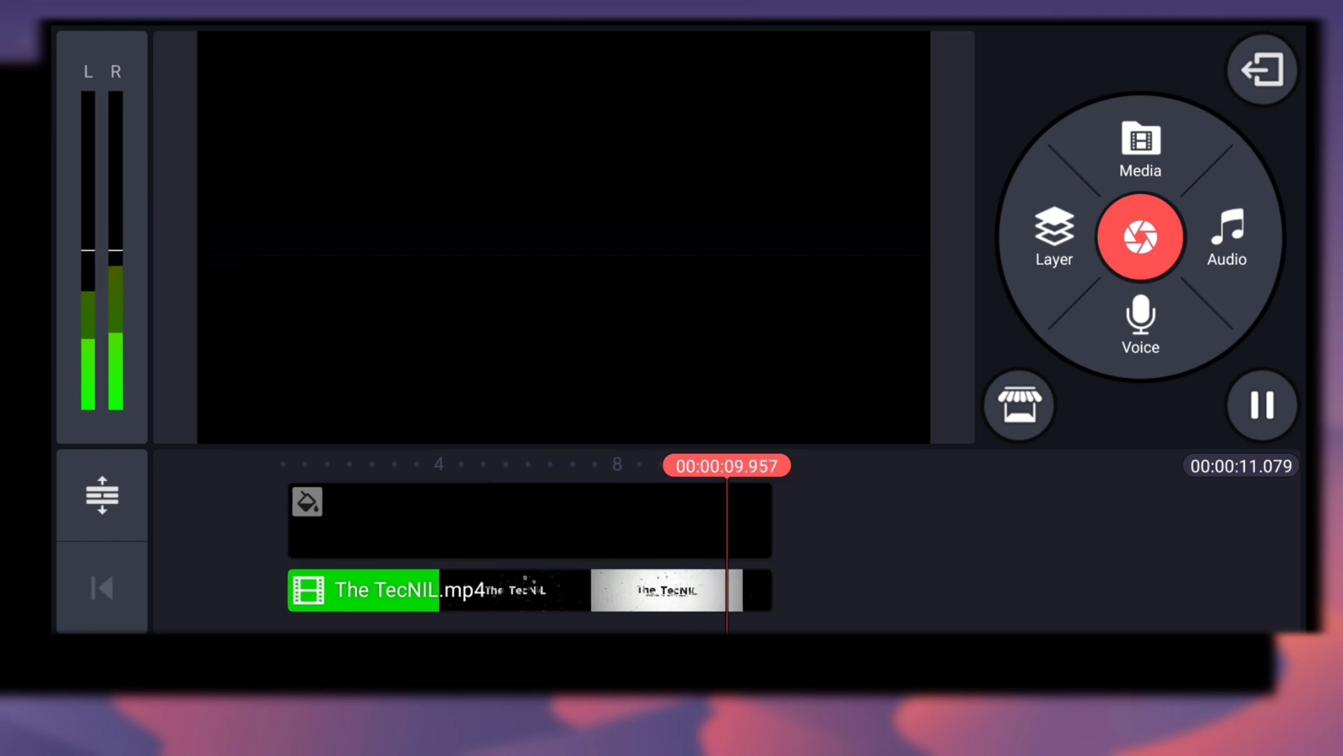
{"action": "left_click", "coordinate": [1261, 406]}
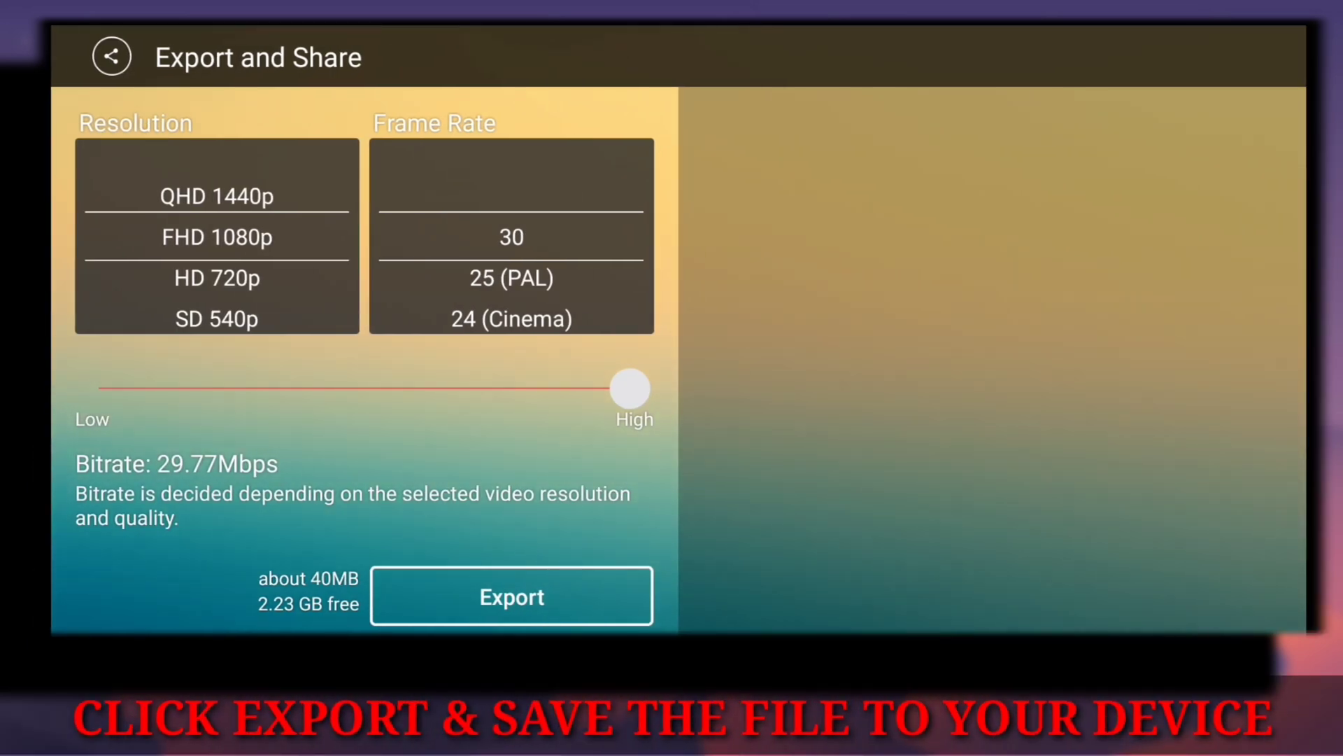
{"action": "left_click", "coordinate": [511, 594]}
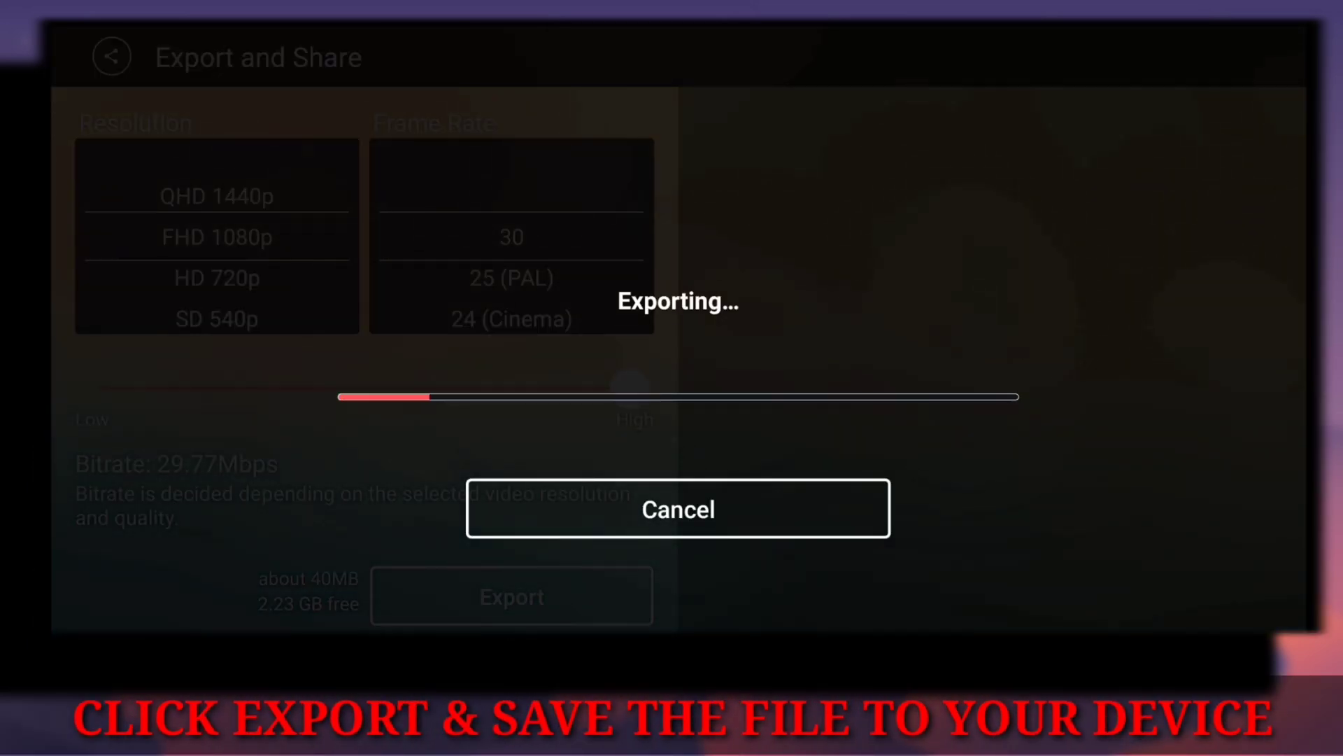